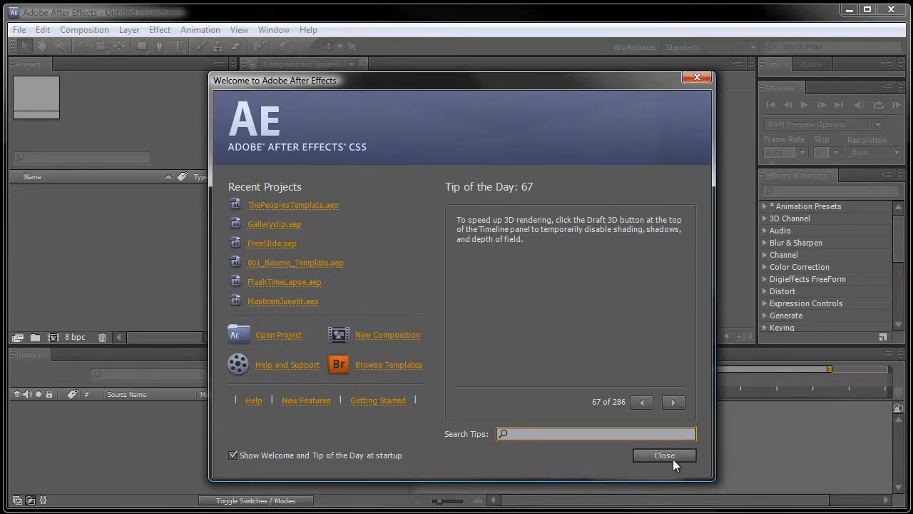
# - Dismiss the Welcome and Tip of the Day screen to reach an empty untitled project
pyautogui.click(663, 455)
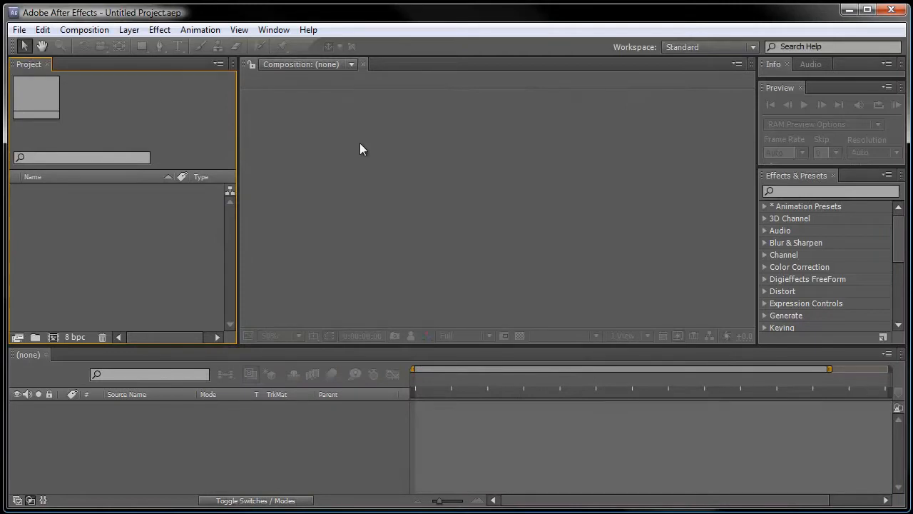
pyautogui.moveTo(320, 153)
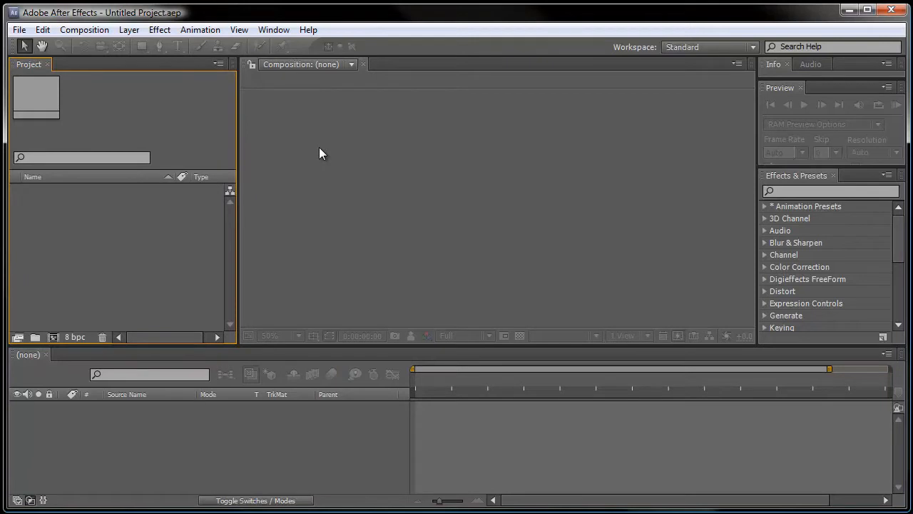
pyautogui.moveTo(320, 169)
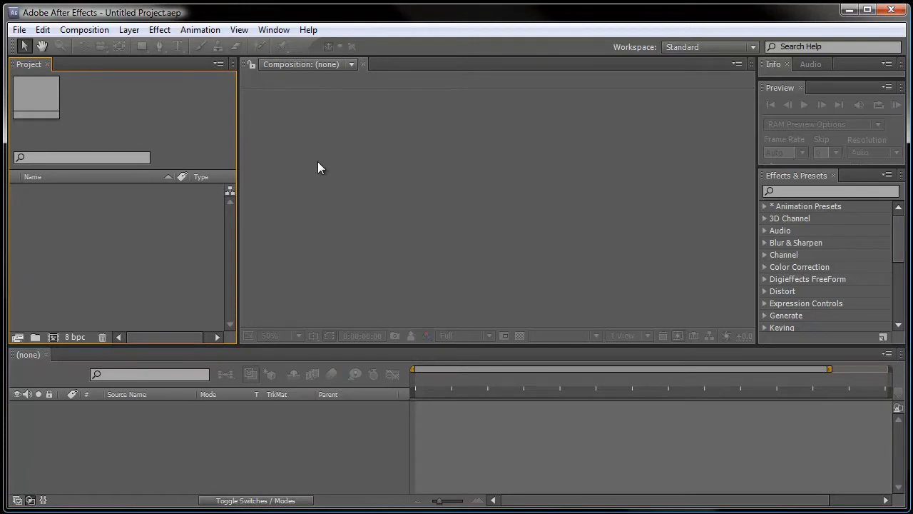
pyautogui.moveTo(321, 151)
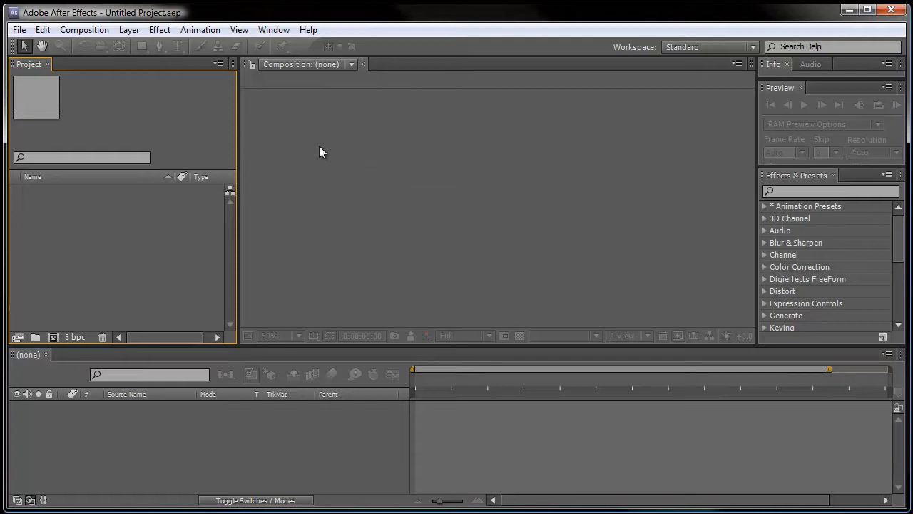
# - Reset the Standard workspace to its default panel layout and confirm
pyautogui.click(274, 29)
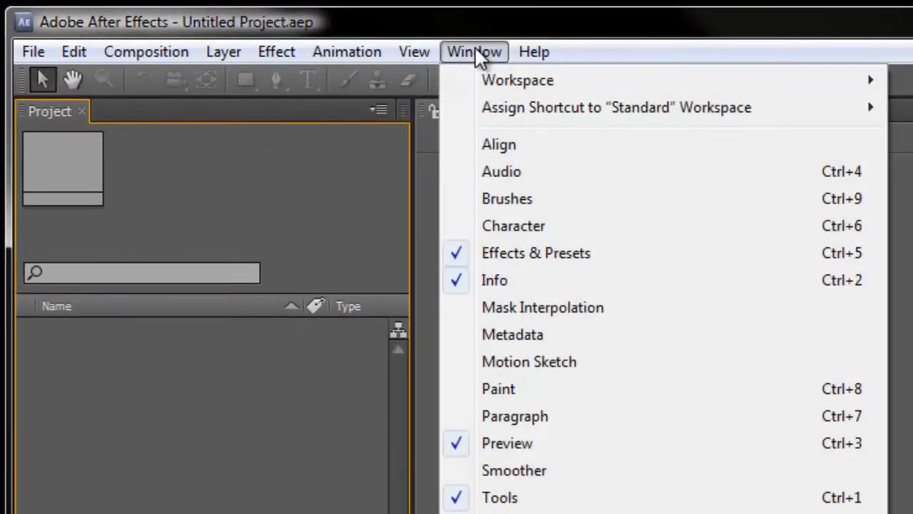
pyautogui.moveTo(509, 85)
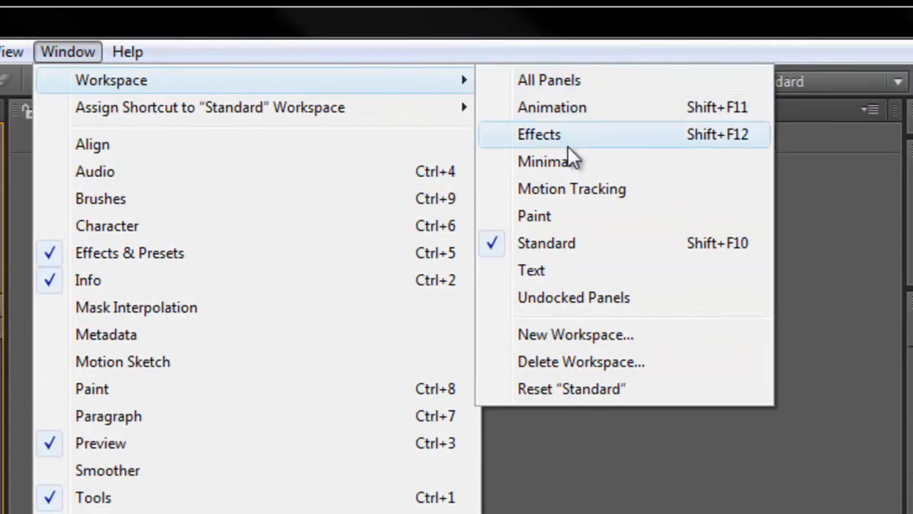
pyautogui.moveTo(571, 197)
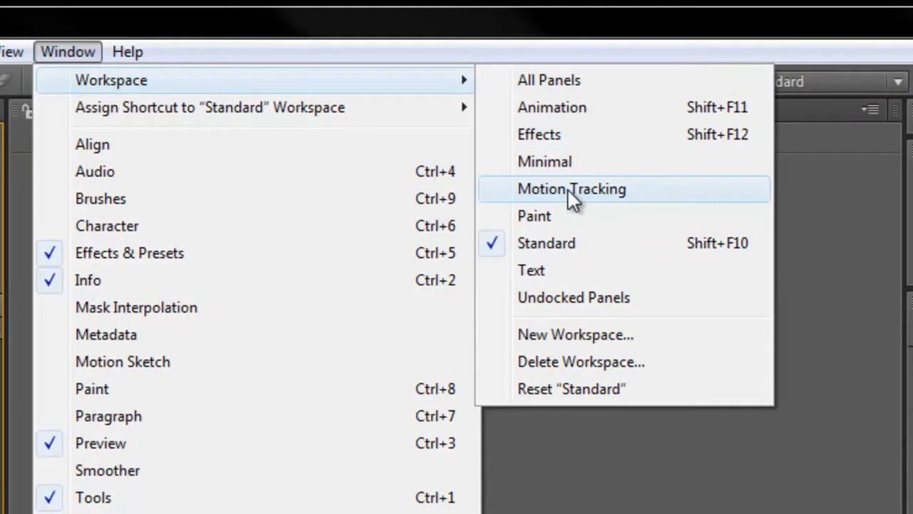
pyautogui.moveTo(598, 389)
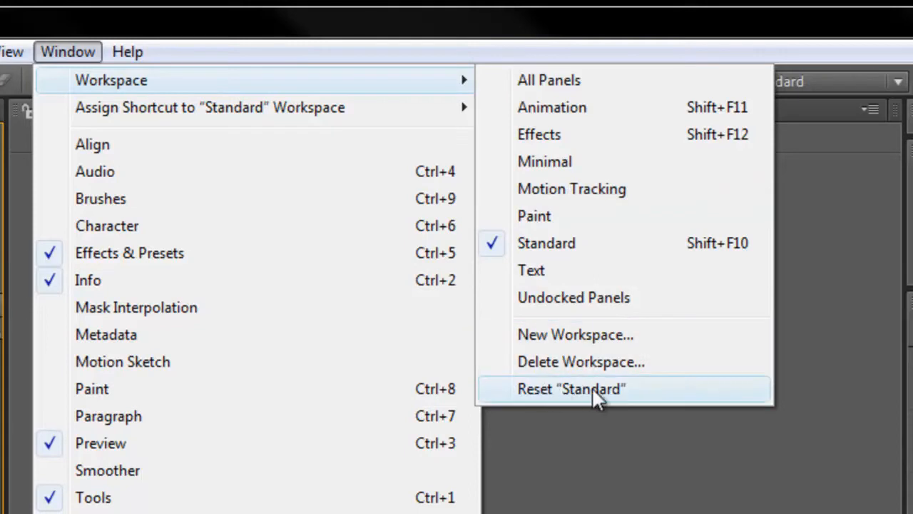
pyautogui.click(571, 389)
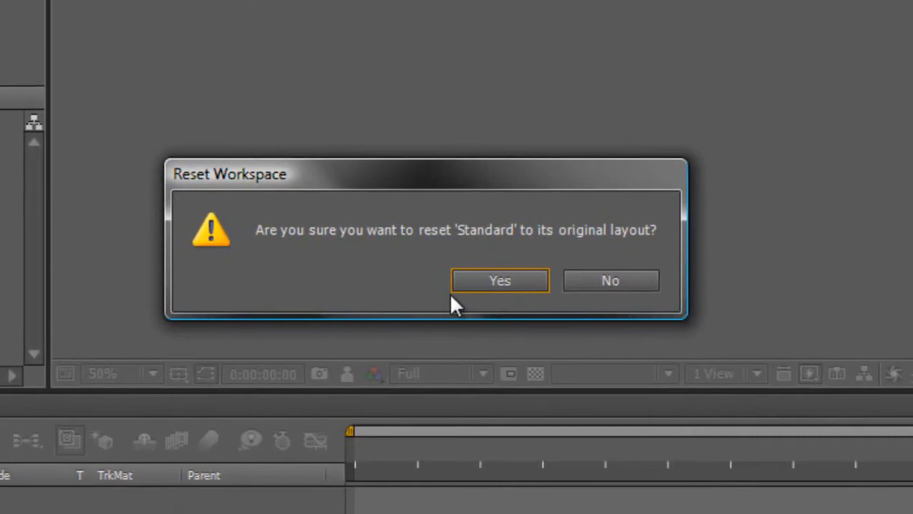
pyautogui.click(499, 280)
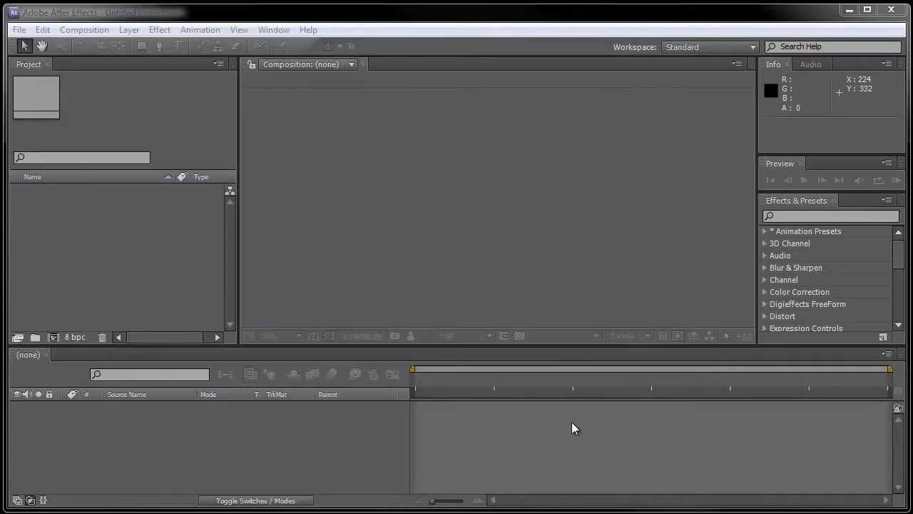
pyautogui.moveTo(571, 434)
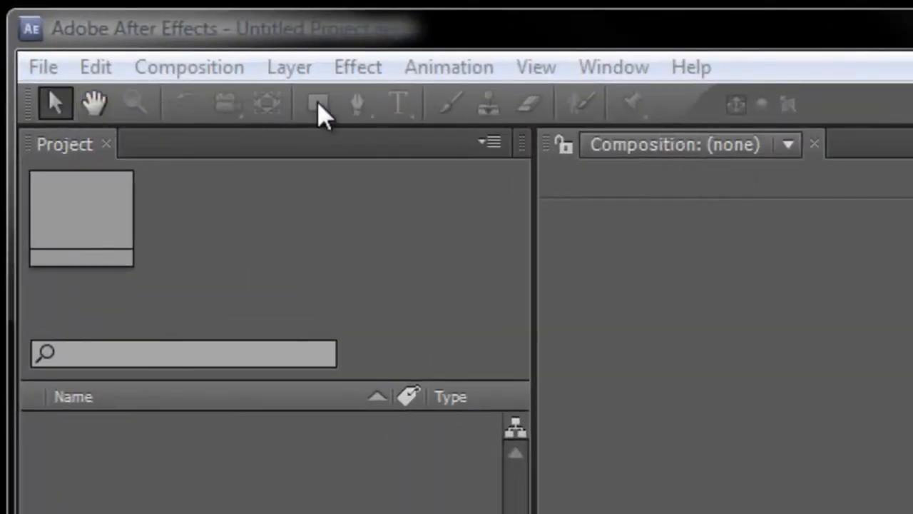
pyautogui.moveTo(771, 115)
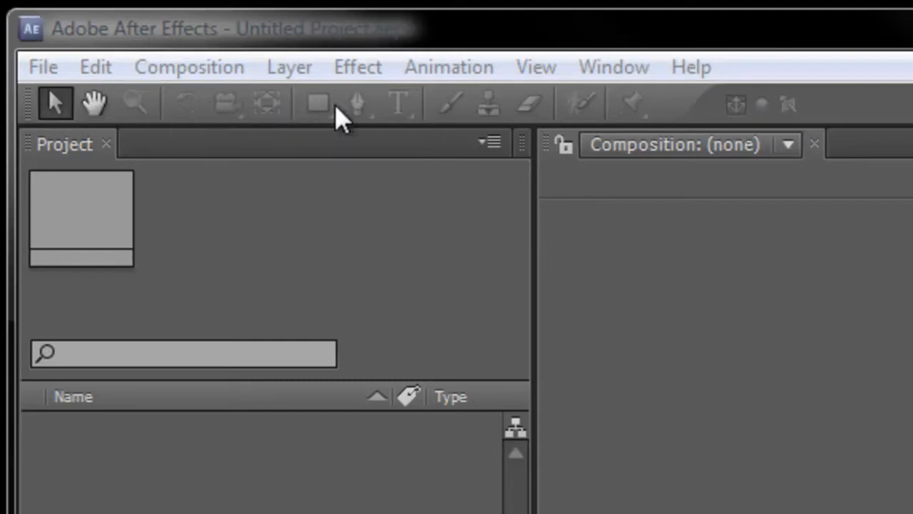
pyautogui.moveTo(627, 102)
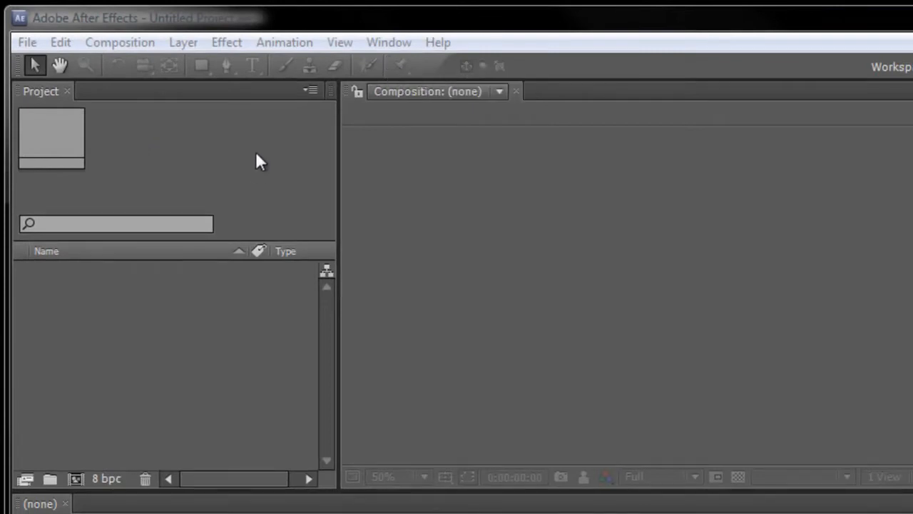
pyautogui.moveTo(168, 157)
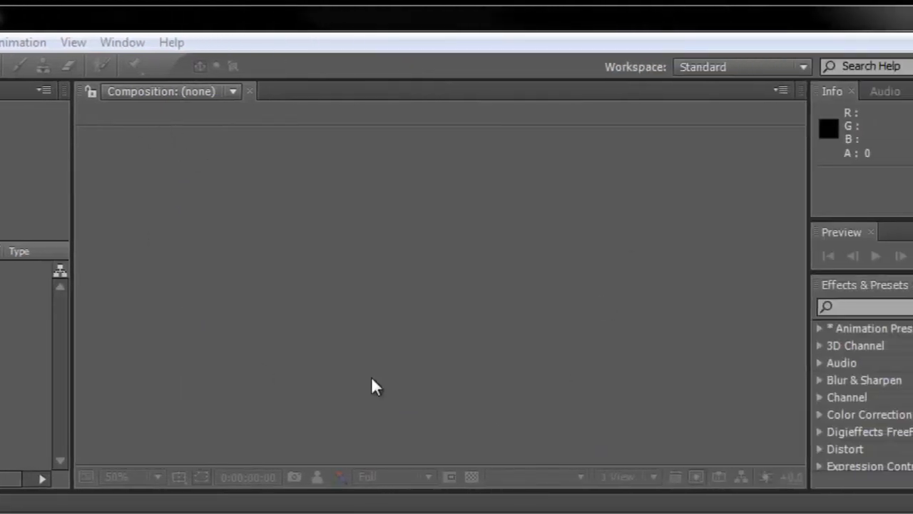
pyautogui.moveTo(693, 374)
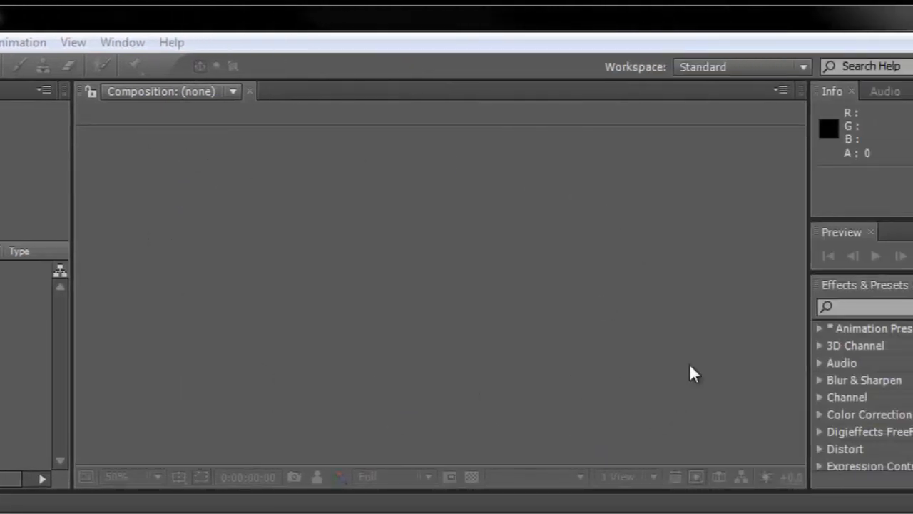
pyautogui.moveTo(685, 219)
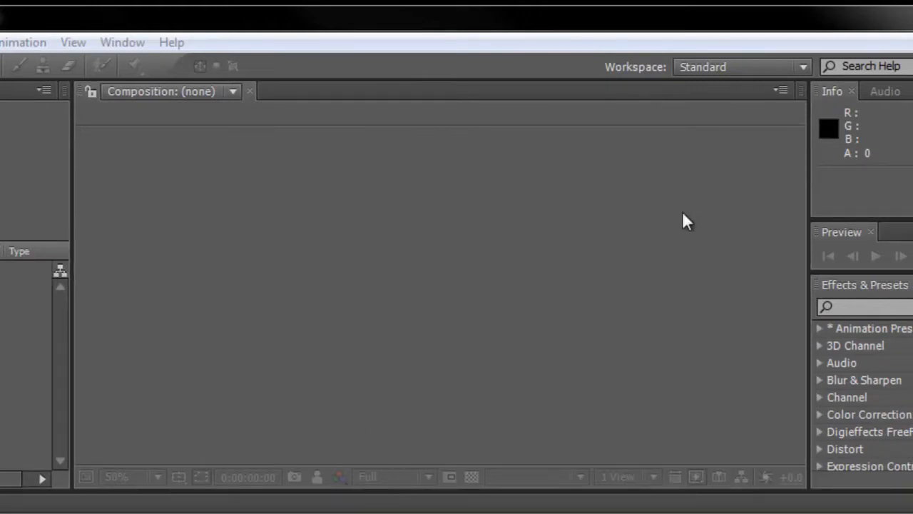
pyautogui.moveTo(749, 190)
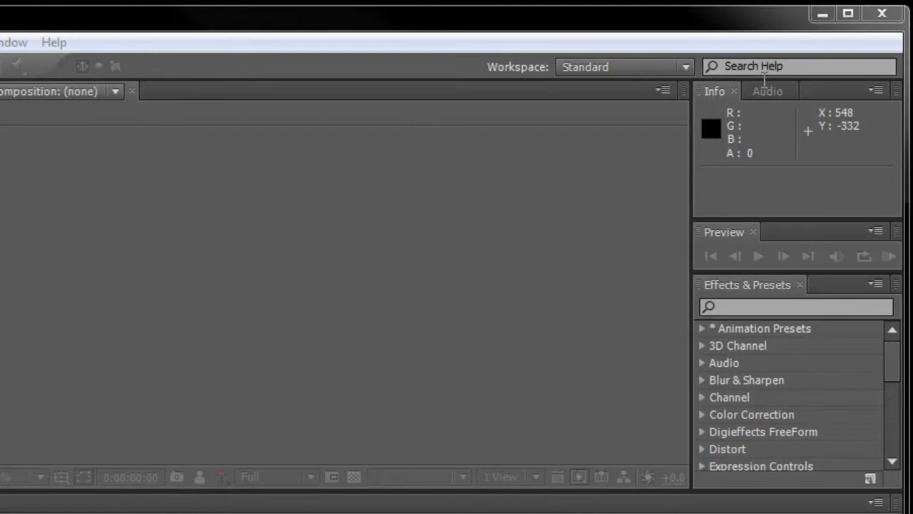
pyautogui.moveTo(717, 242)
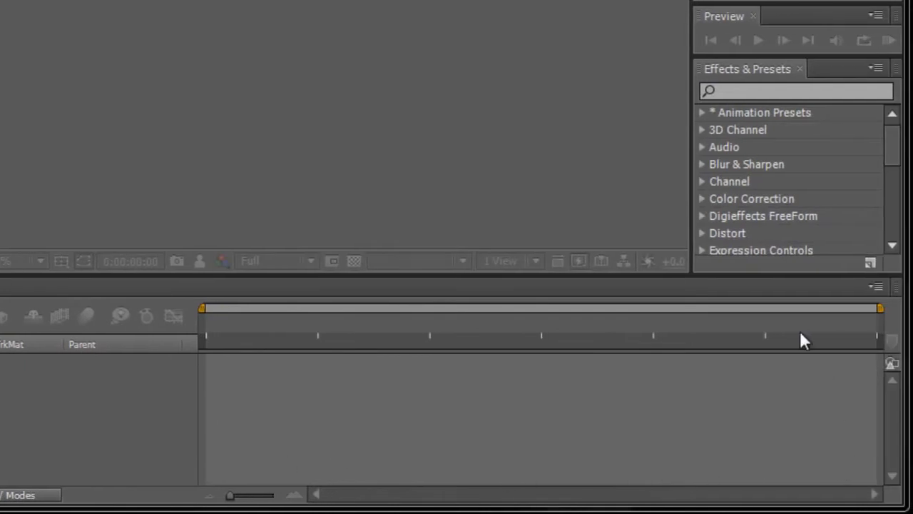
pyautogui.moveTo(350, 401)
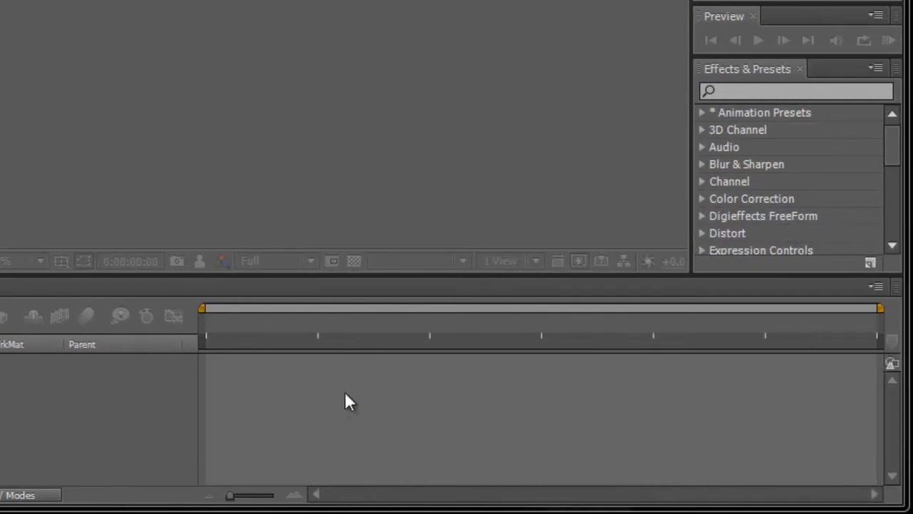
pyautogui.moveTo(317, 350)
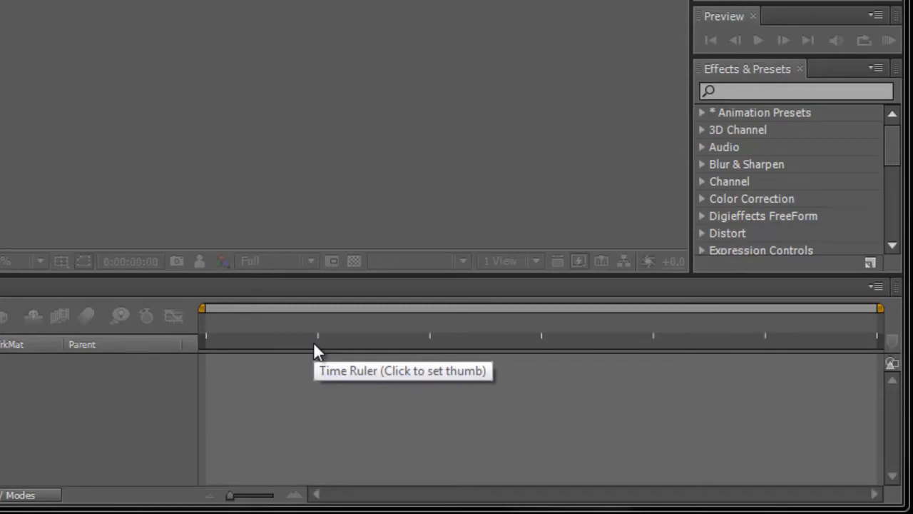
pyautogui.moveTo(246, 348)
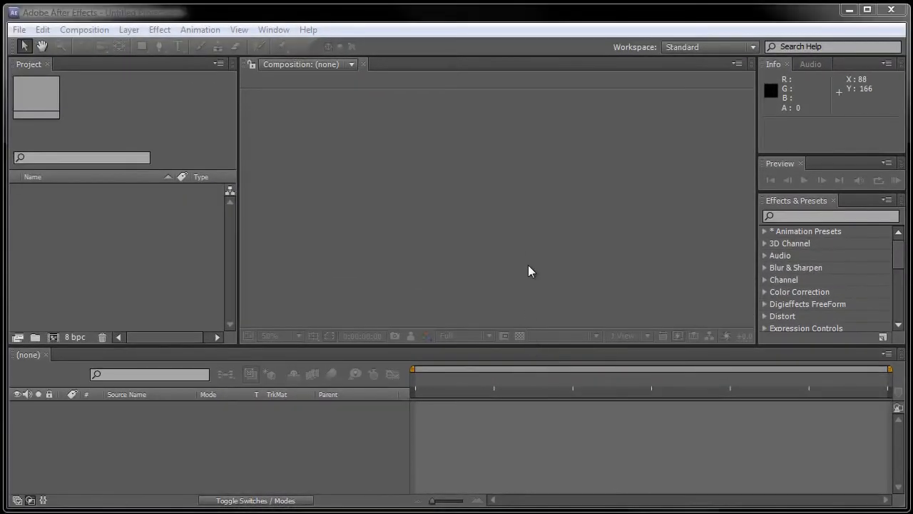
pyautogui.moveTo(518, 250)
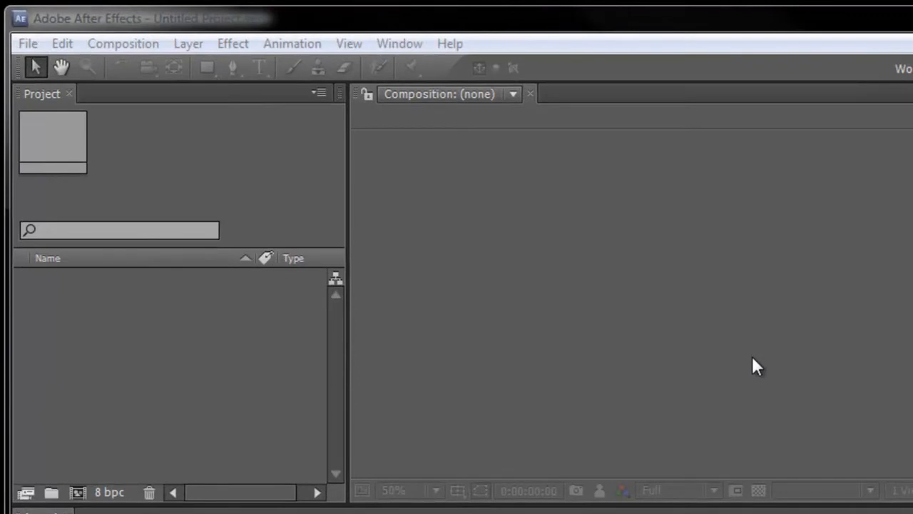
pyautogui.moveTo(103, 103)
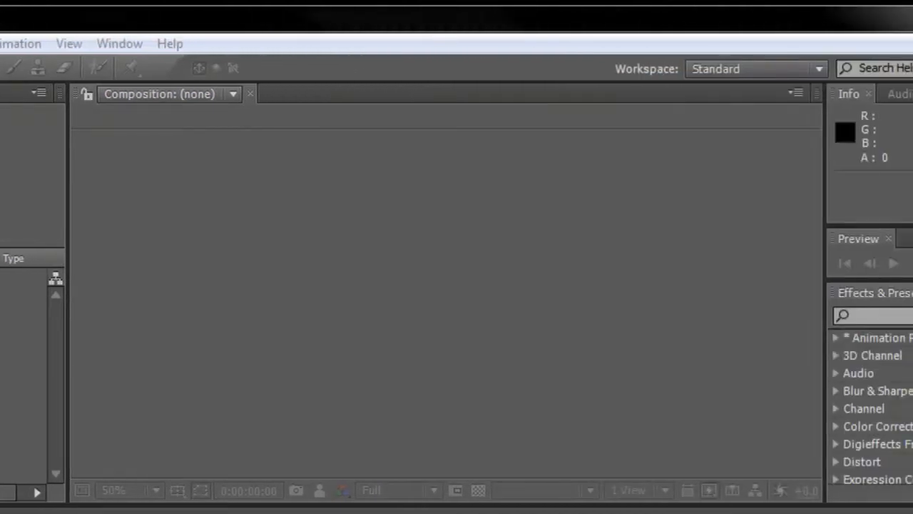
pyautogui.moveTo(188, 199)
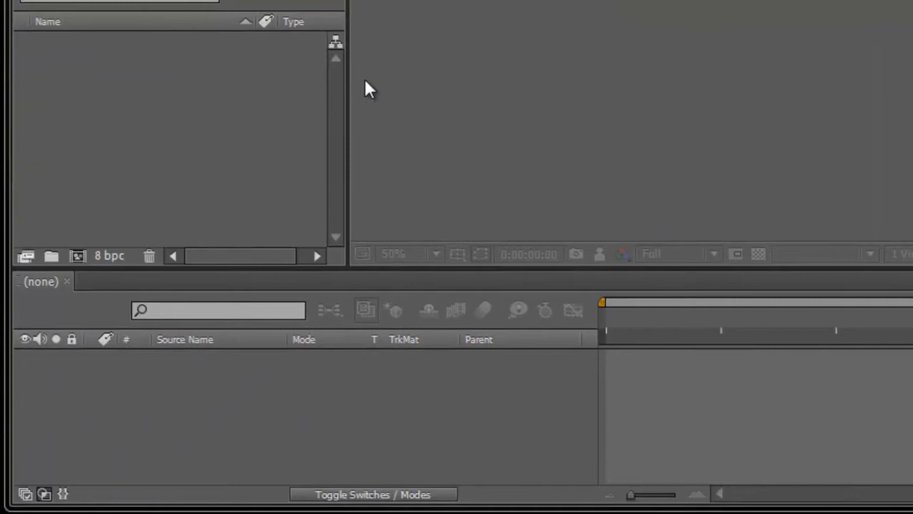
pyautogui.moveTo(149, 382)
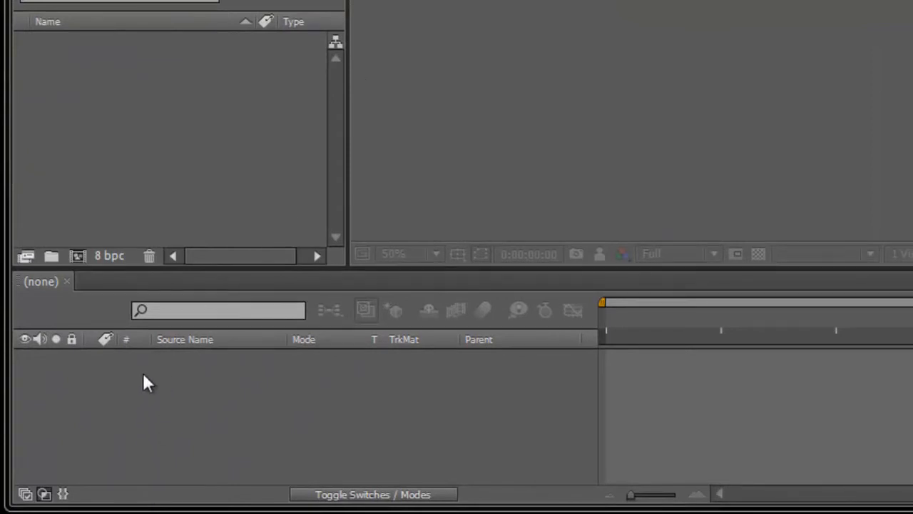
pyautogui.moveTo(143, 441)
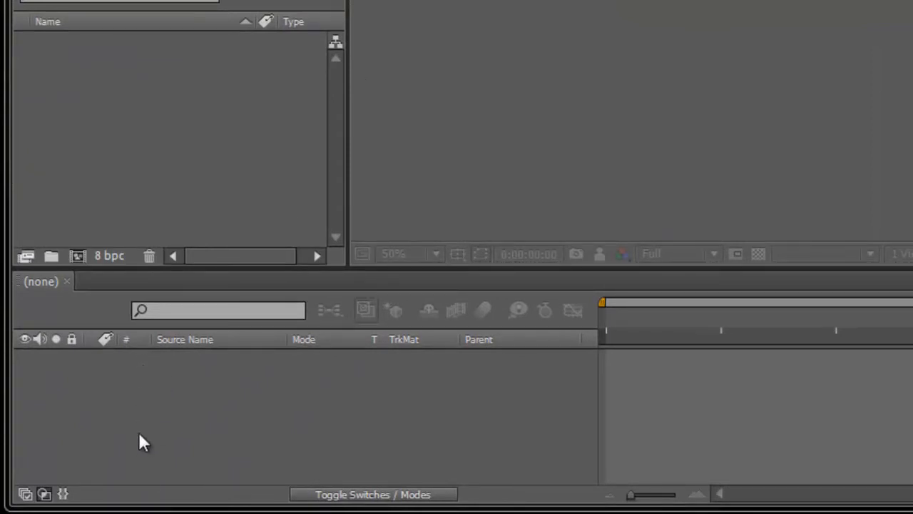
pyautogui.moveTo(170, 365)
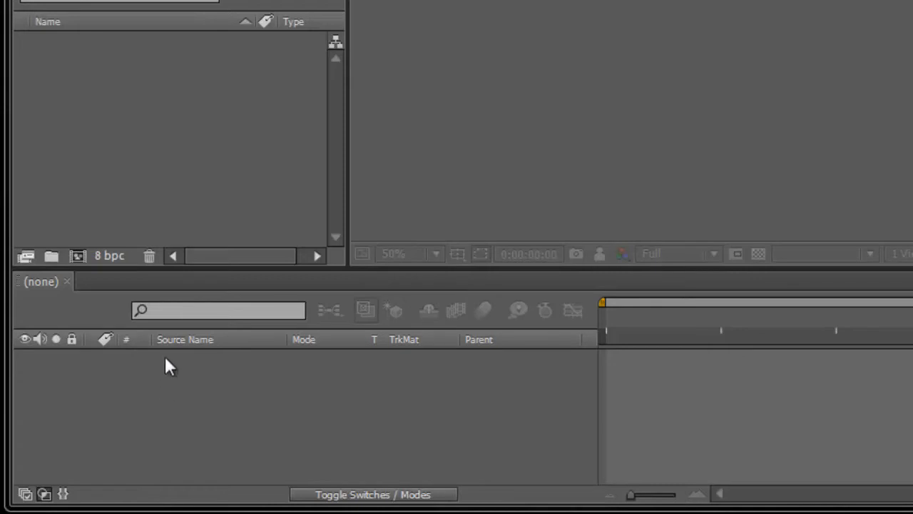
pyautogui.moveTo(210, 383)
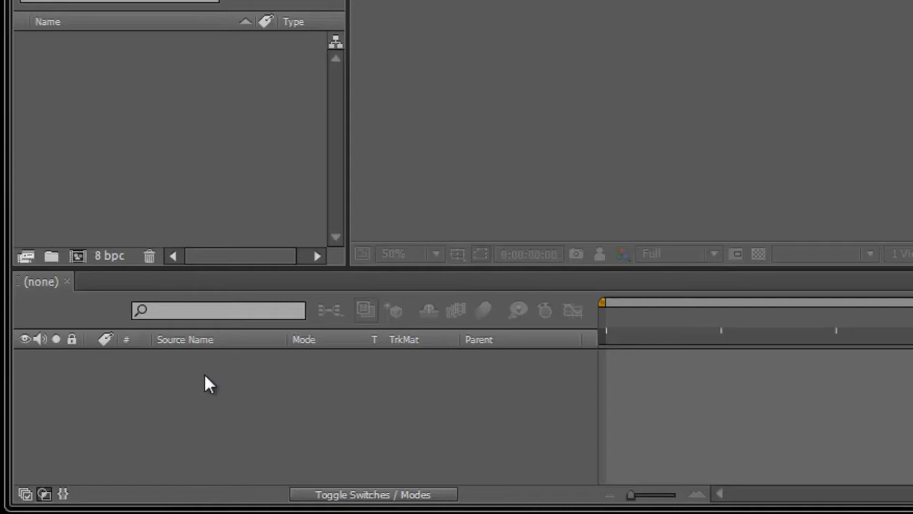
pyautogui.moveTo(197, 399)
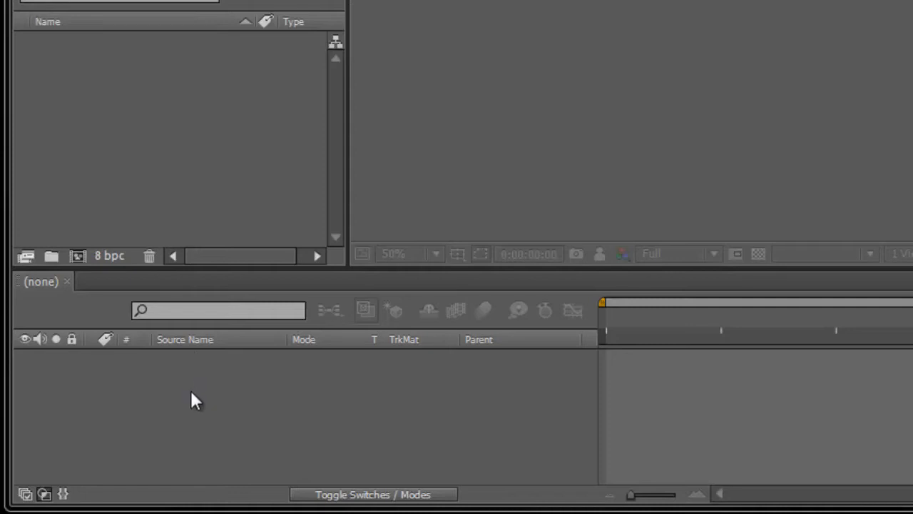
pyautogui.moveTo(237, 477)
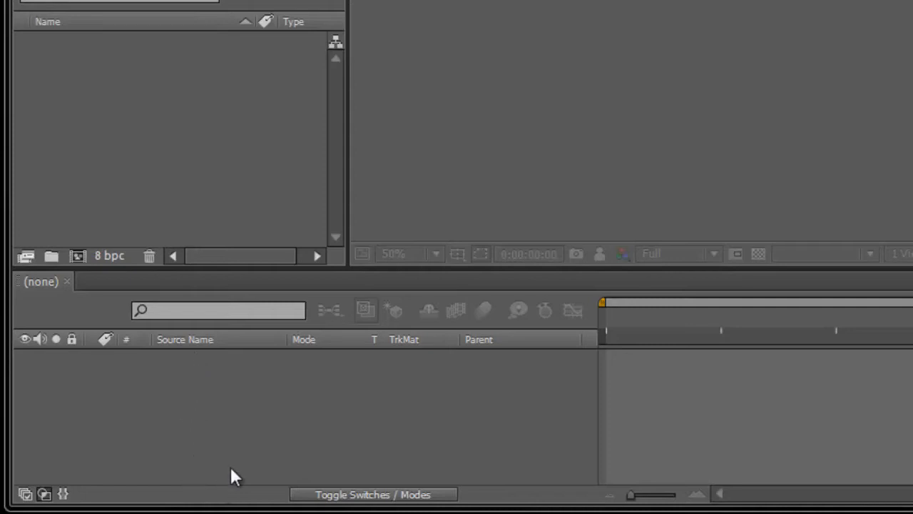
pyautogui.moveTo(271, 435)
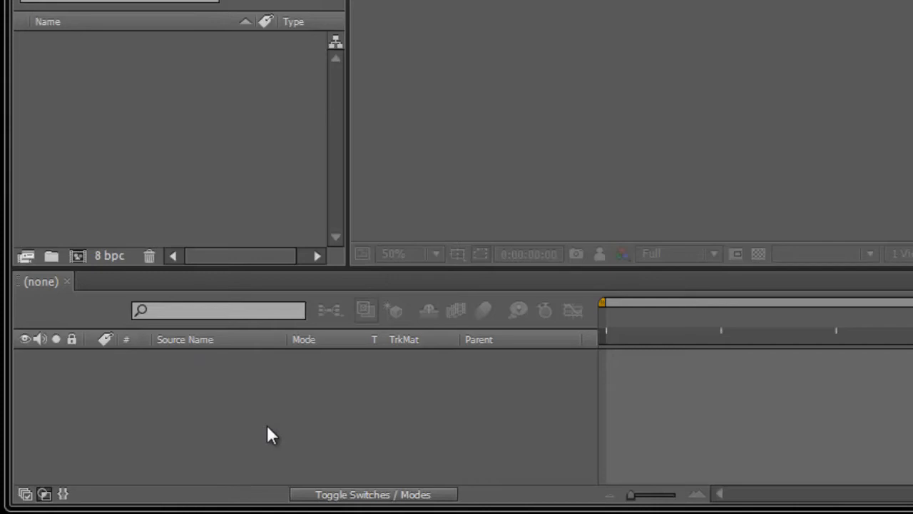
pyautogui.moveTo(596, 464)
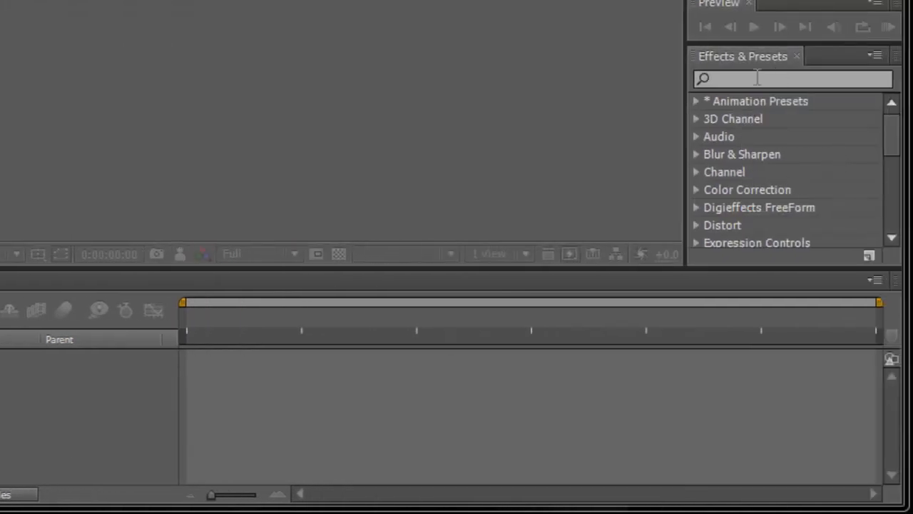
pyautogui.moveTo(757, 179)
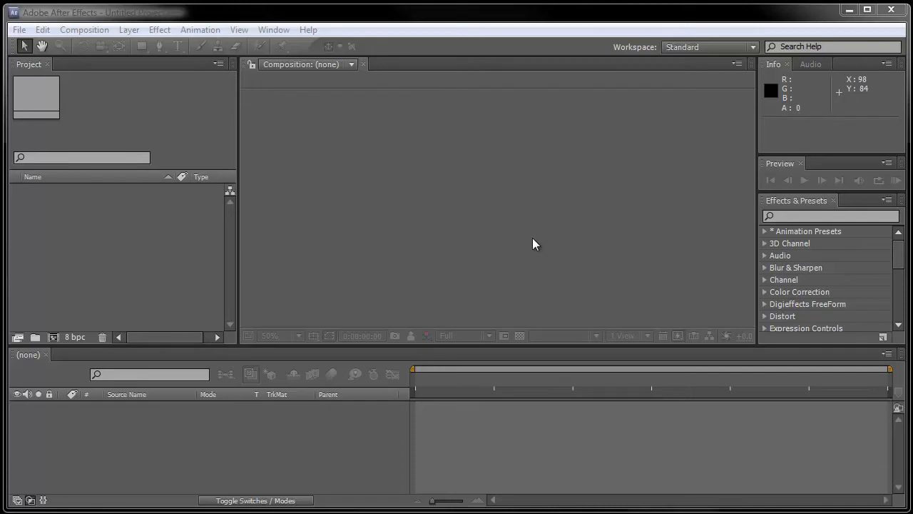
pyautogui.moveTo(91, 98)
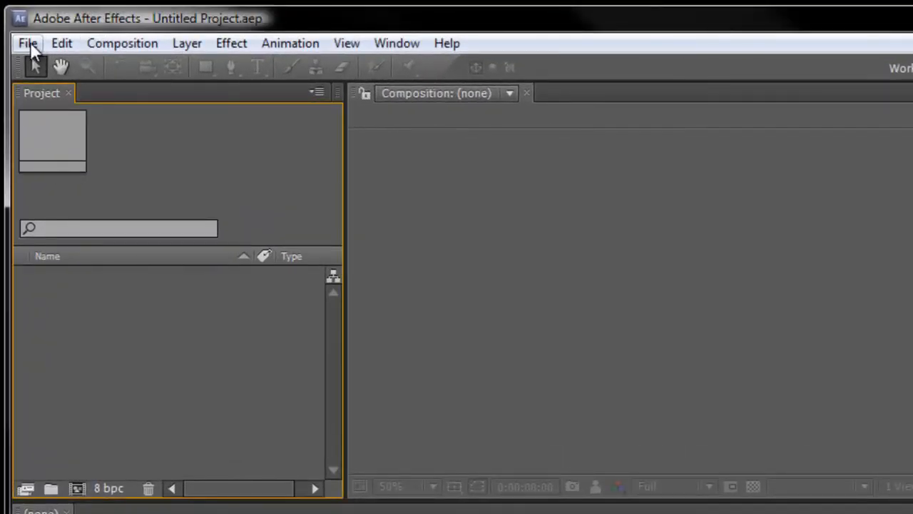
# - Import all five files from Classroom in a Book > Lesson01 > Assets into the project
pyautogui.click(28, 42)
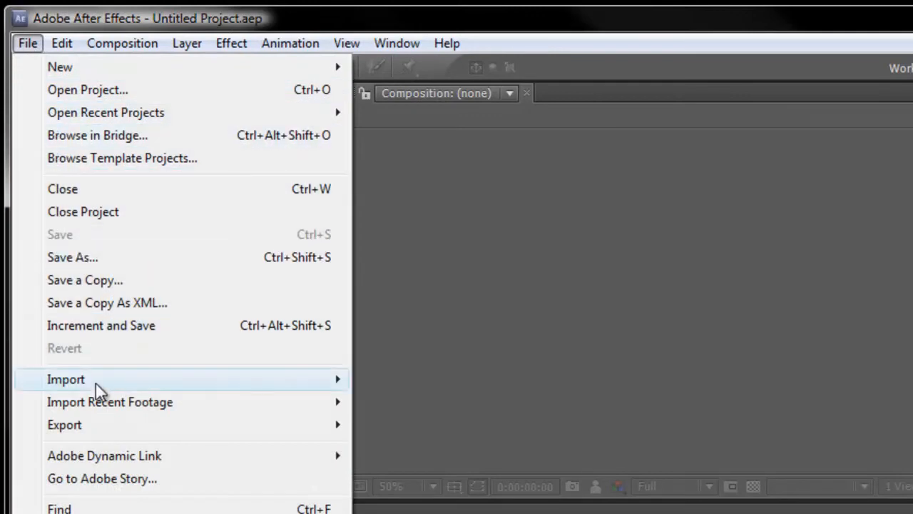
pyautogui.moveTo(342, 385)
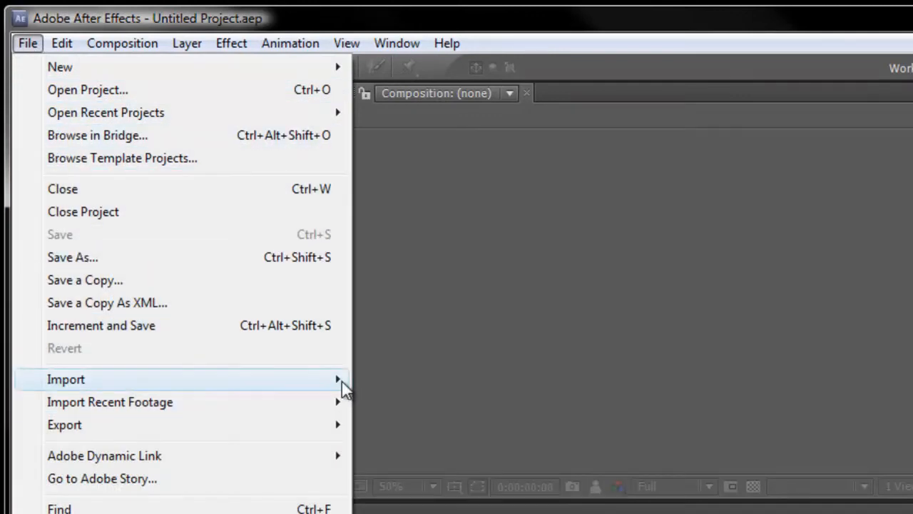
pyautogui.moveTo(65, 380)
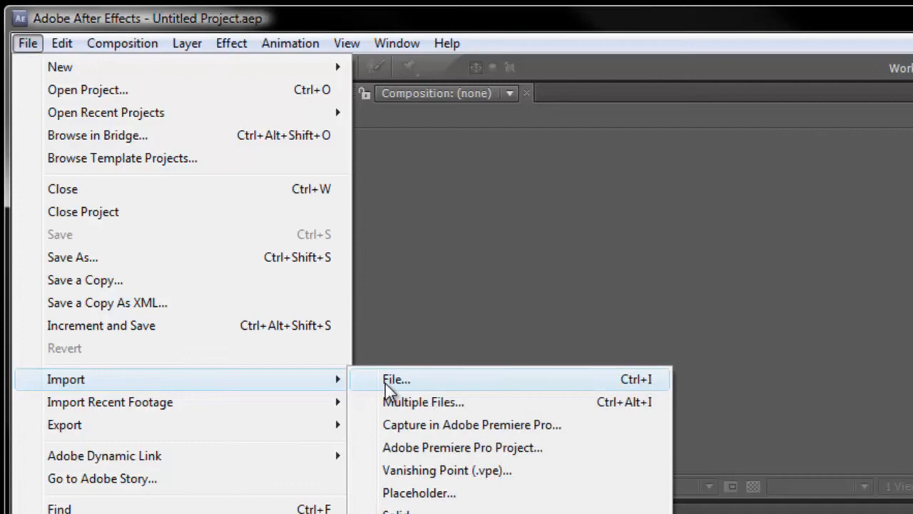
pyautogui.click(397, 380)
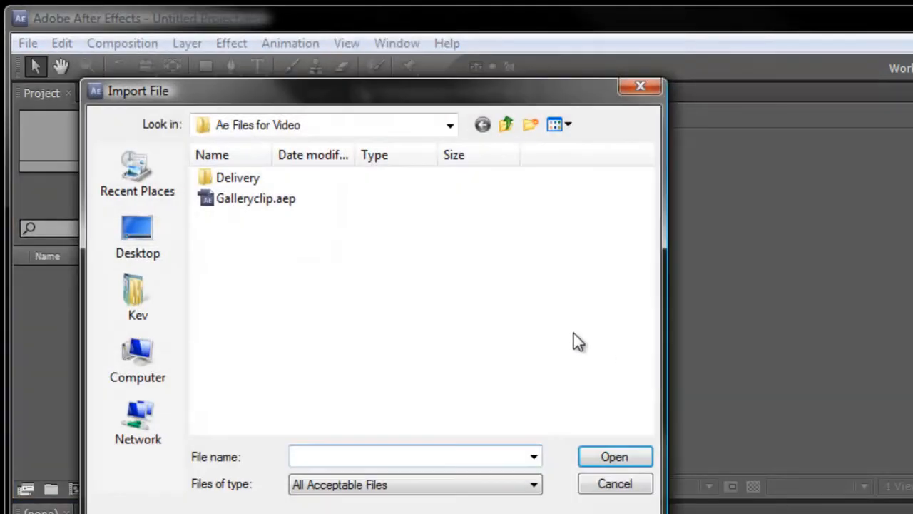
pyautogui.click(450, 124)
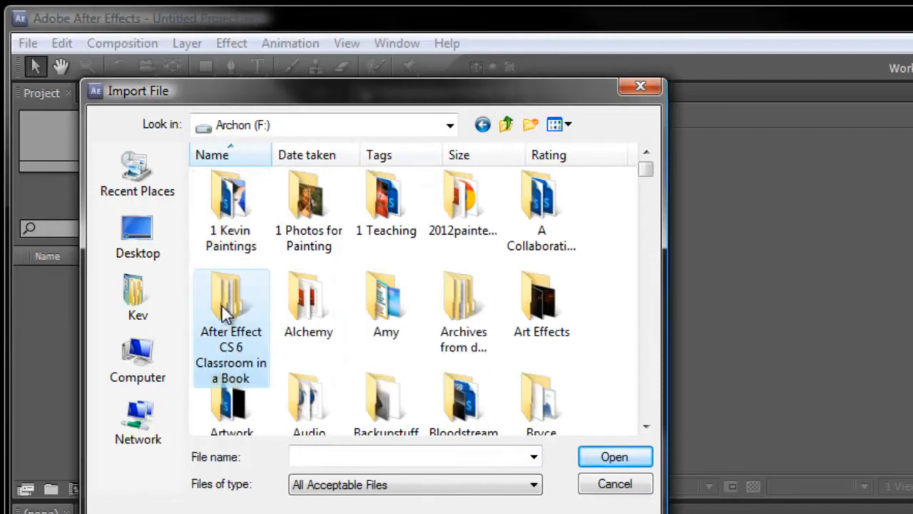
pyautogui.doubleClick(231, 306)
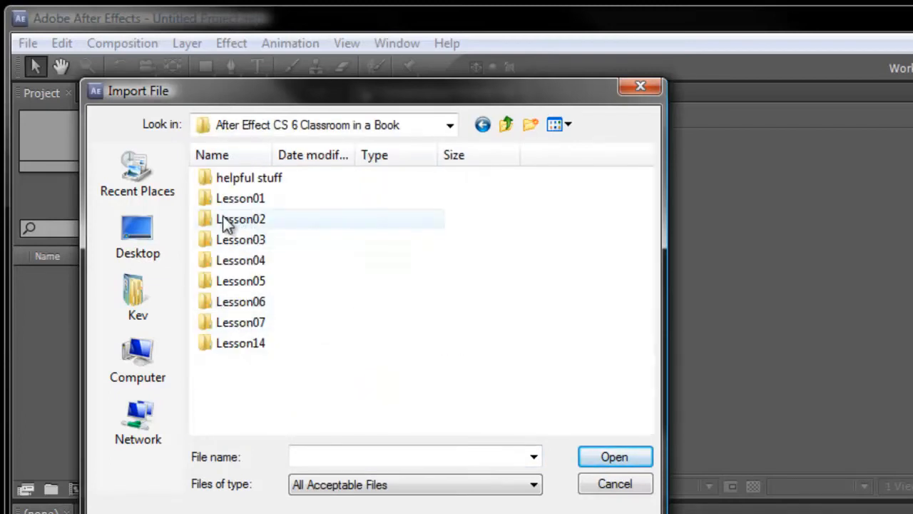
pyautogui.doubleClick(240, 198)
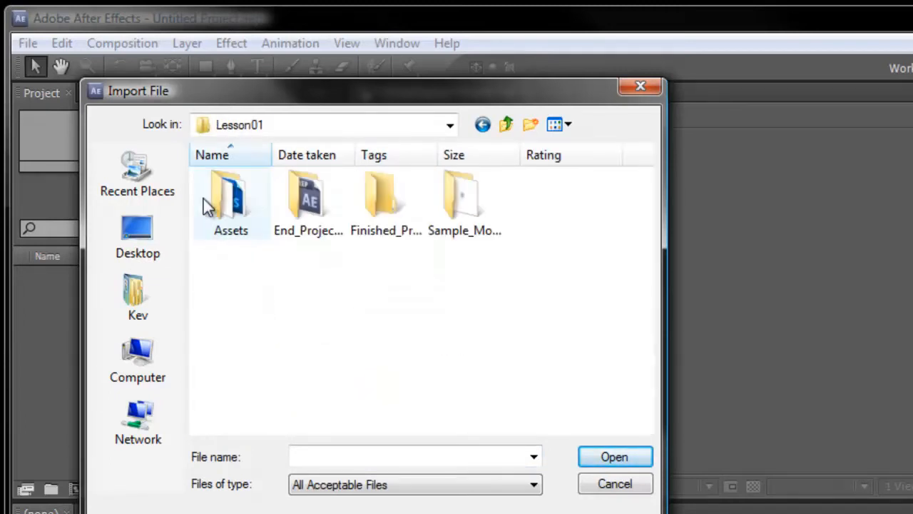
pyautogui.doubleClick(232, 203)
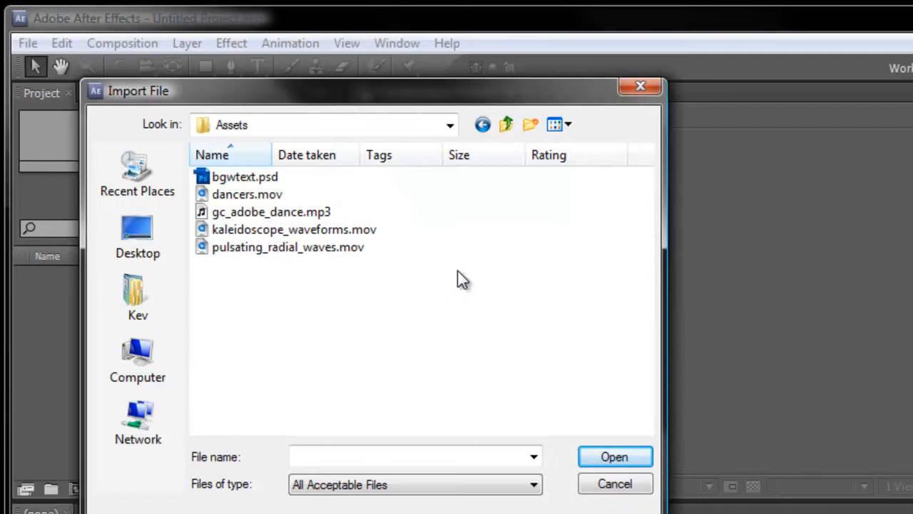
pyautogui.moveTo(376, 291)
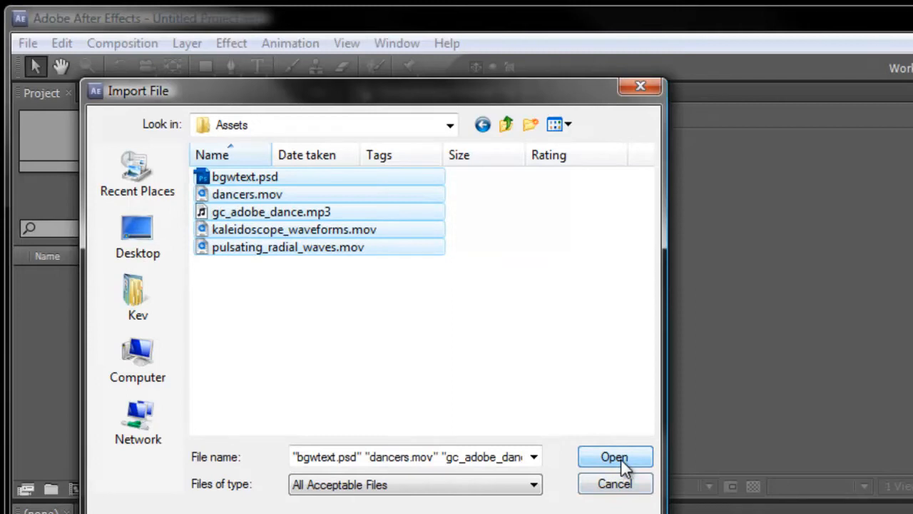
pyautogui.click(614, 457)
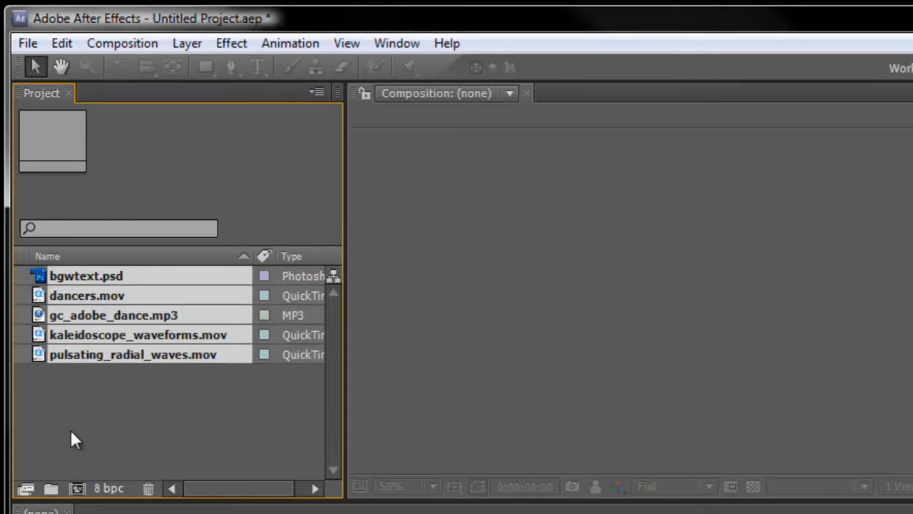
# - Inspect dancers.mov, gc_adobe_dance.mp3, kaleidoscope_waveforms.mov and pulsating_radial_waves.mov in the Project panel
pyautogui.click(86, 296)
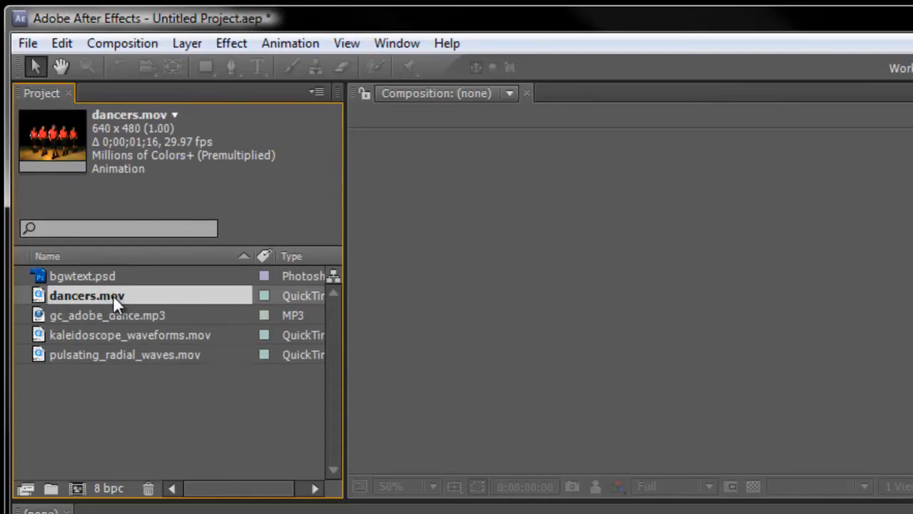
pyautogui.moveTo(114, 303)
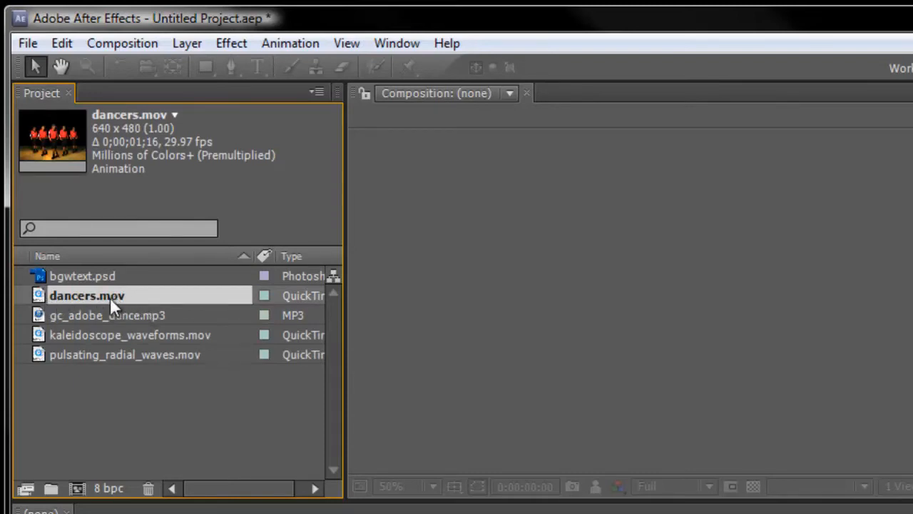
pyautogui.moveTo(143, 302)
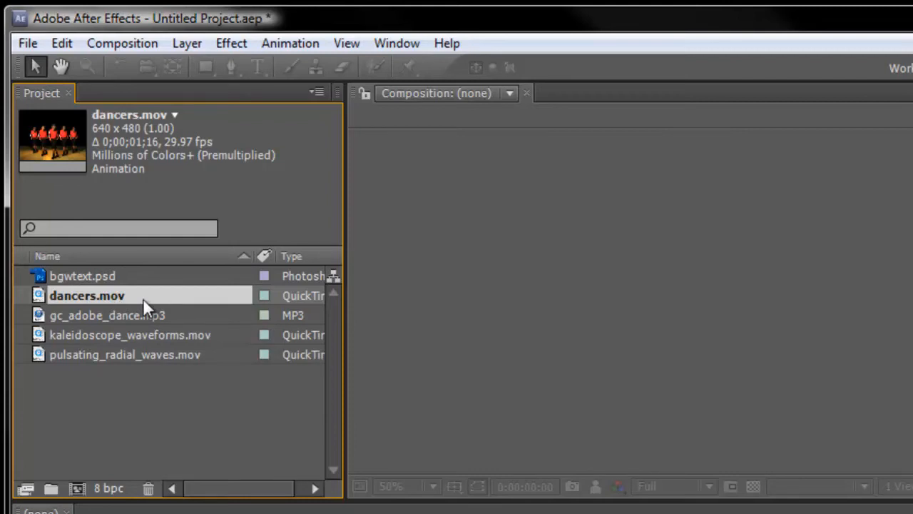
pyautogui.moveTo(86, 327)
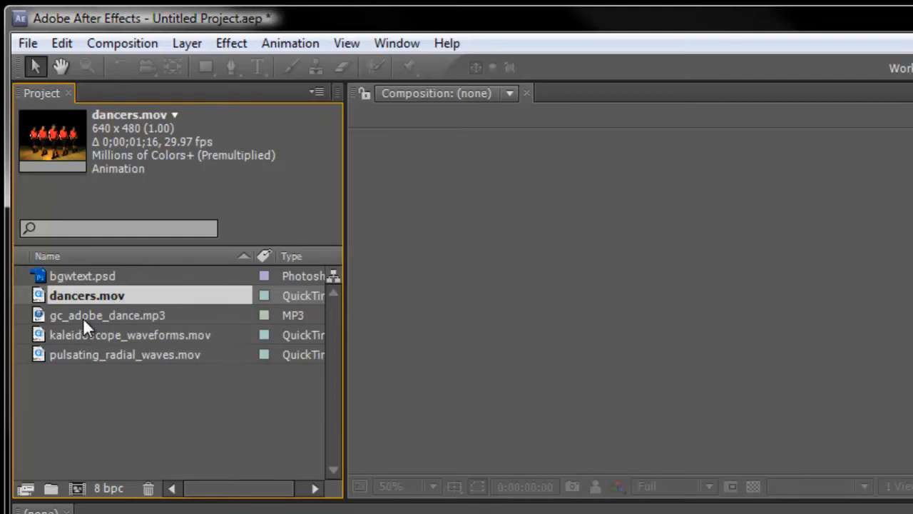
pyautogui.click(109, 315)
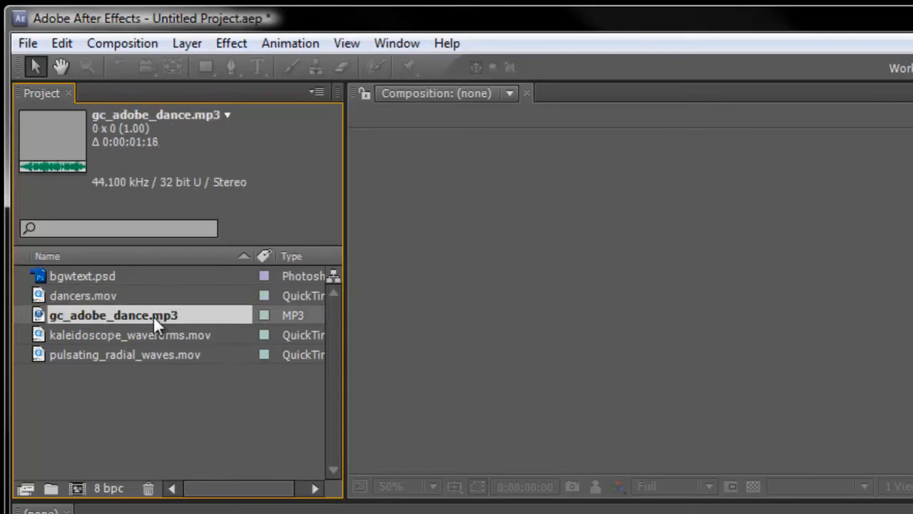
pyautogui.moveTo(127, 341)
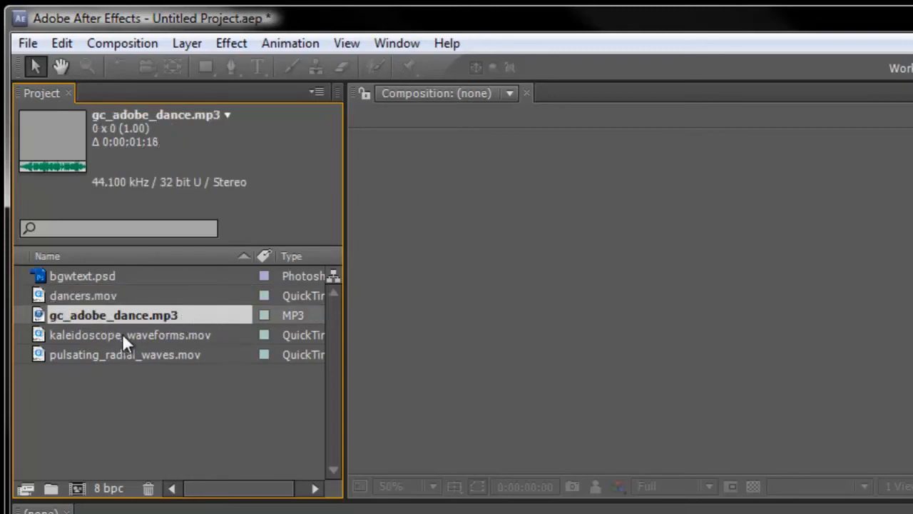
pyautogui.click(129, 334)
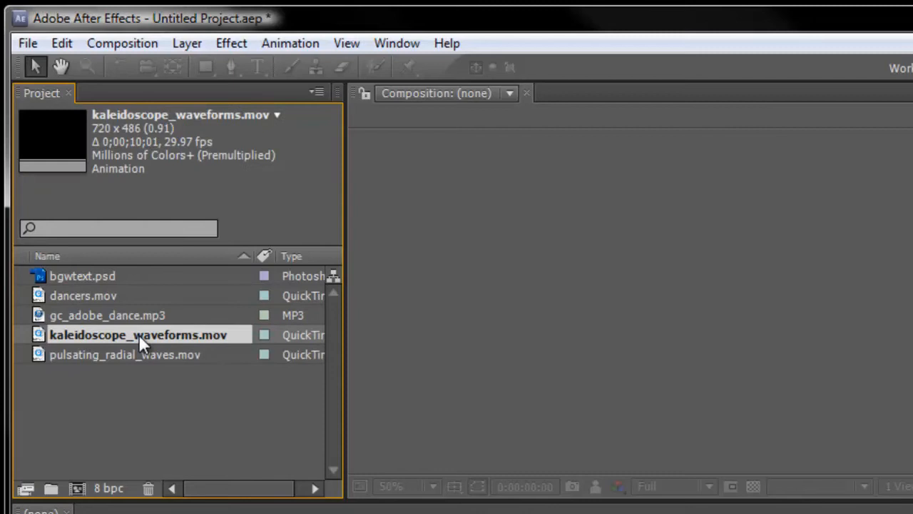
pyautogui.click(126, 354)
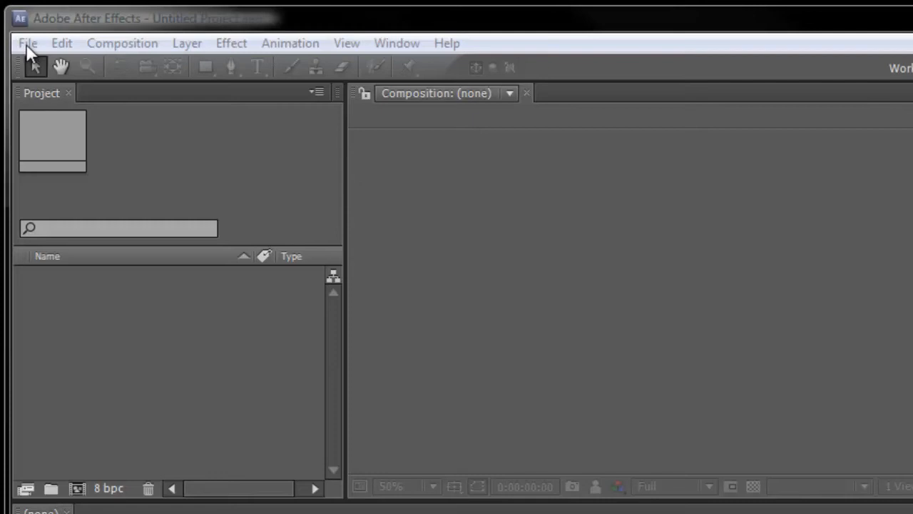
# - Browse the Import File dialog back to Classroom in a Book > Lesson01 > Assets
pyautogui.click(28, 43)
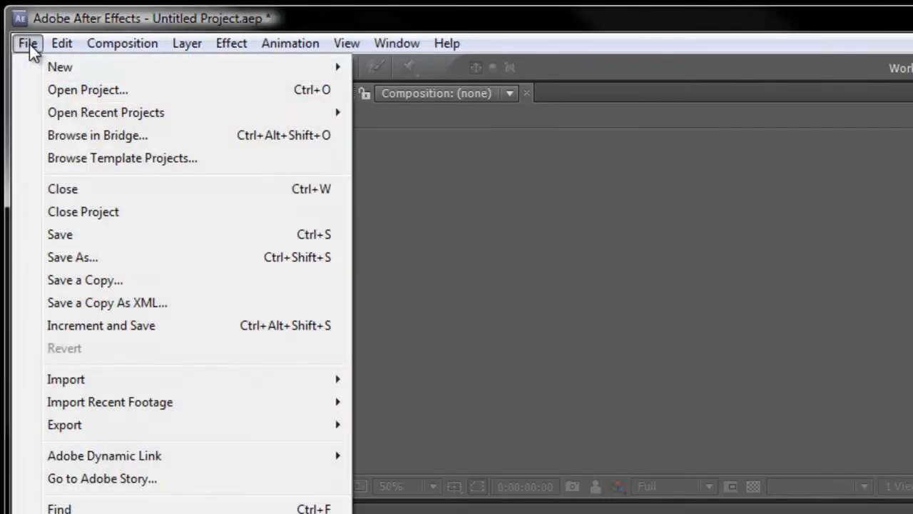
pyautogui.moveTo(122, 157)
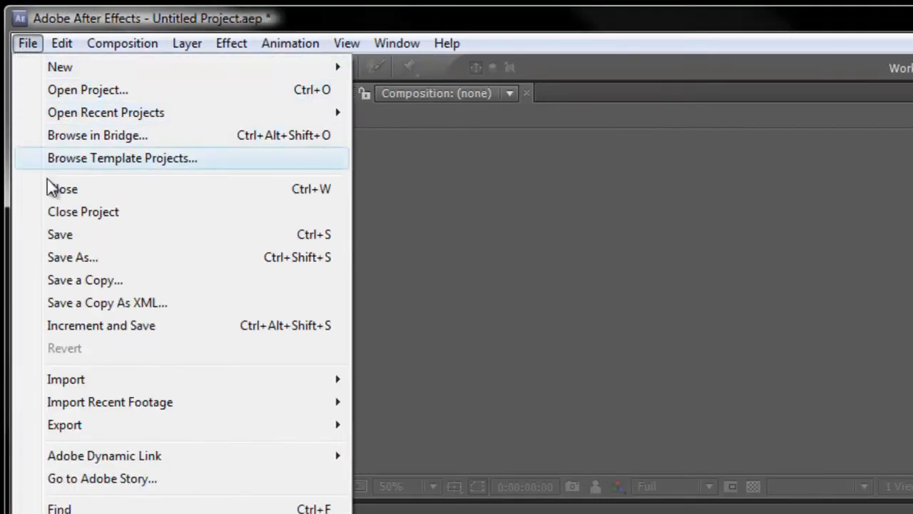
pyautogui.moveTo(66, 379)
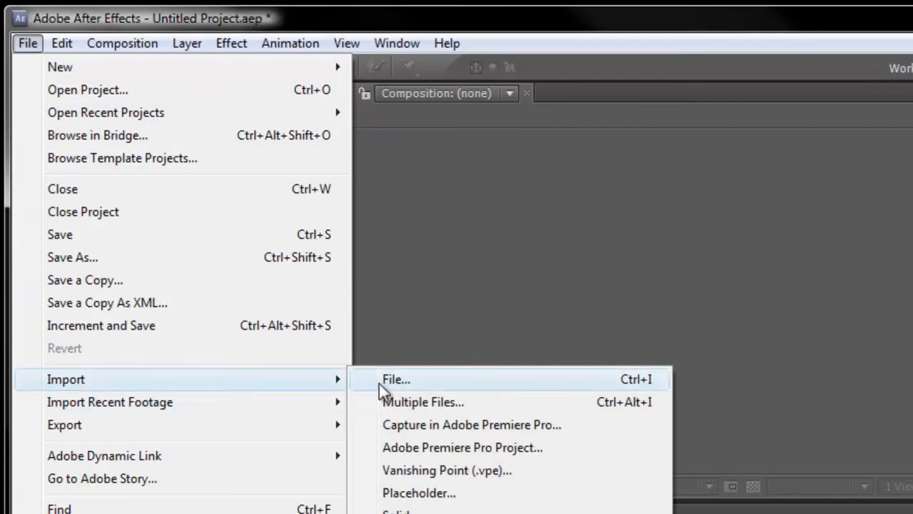
pyautogui.click(397, 379)
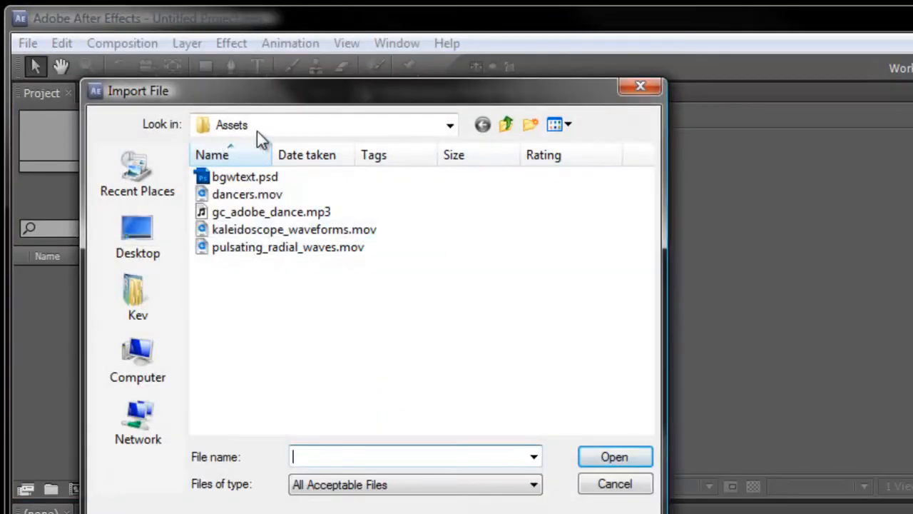
pyautogui.click(449, 125)
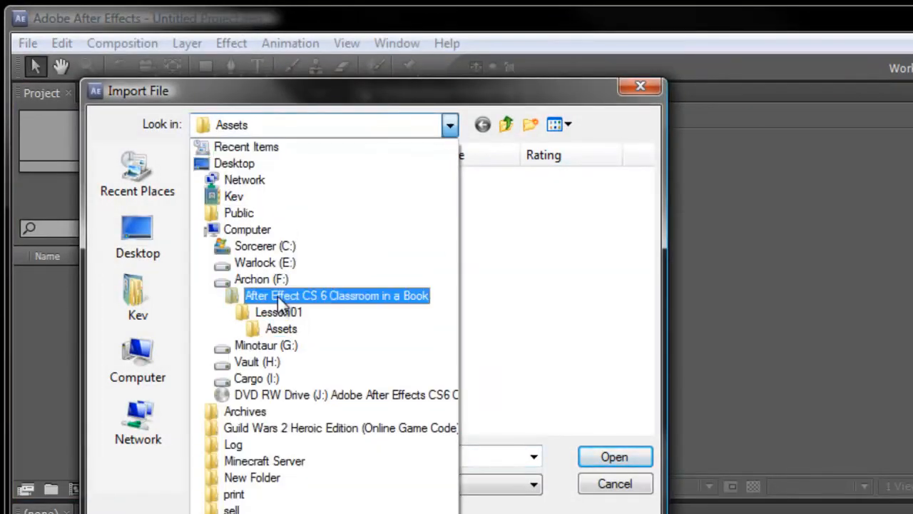
pyautogui.doubleClick(337, 296)
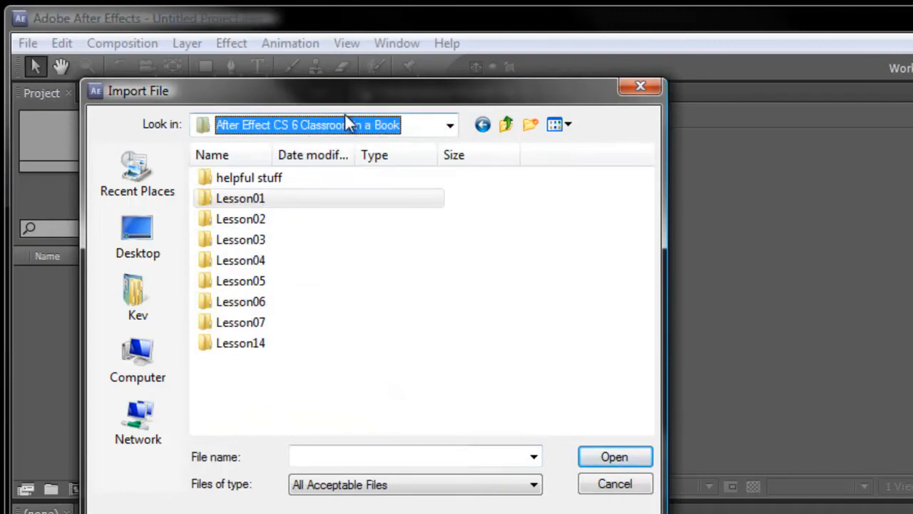
pyautogui.moveTo(378, 364)
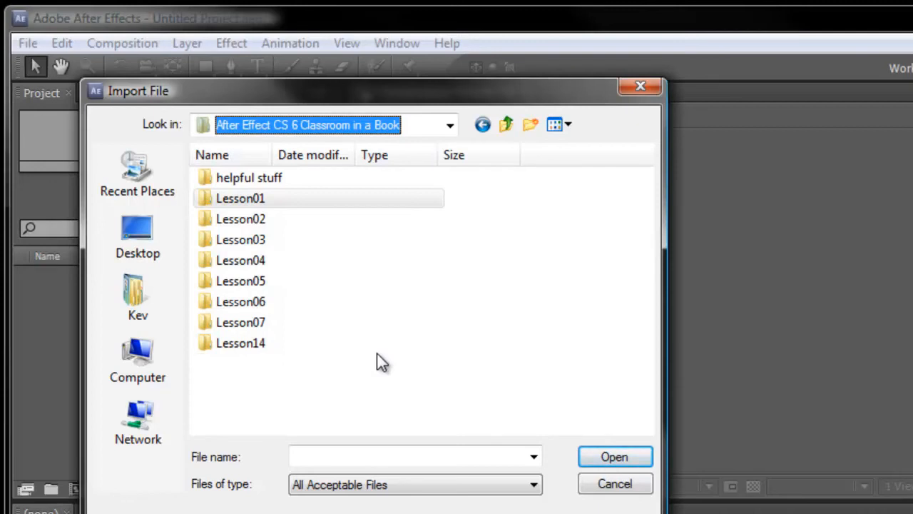
pyautogui.moveTo(425, 279)
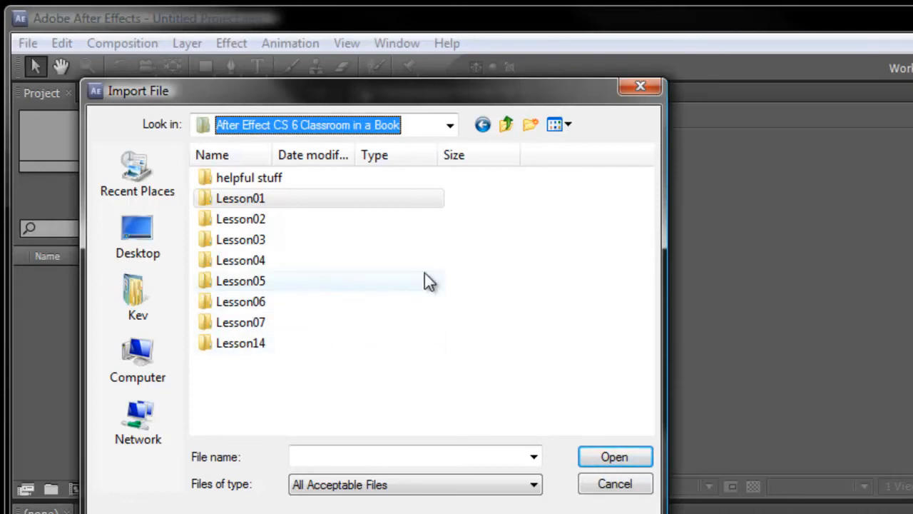
pyautogui.moveTo(284, 258)
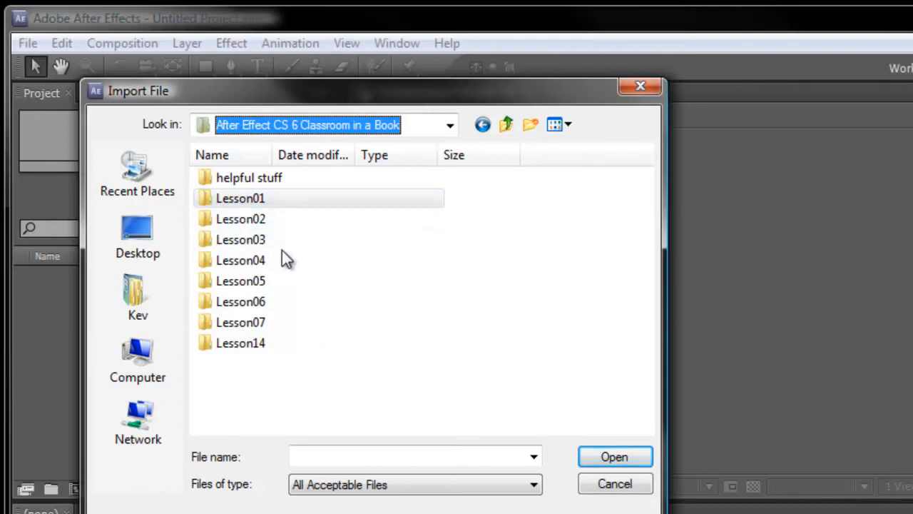
pyautogui.click(240, 199)
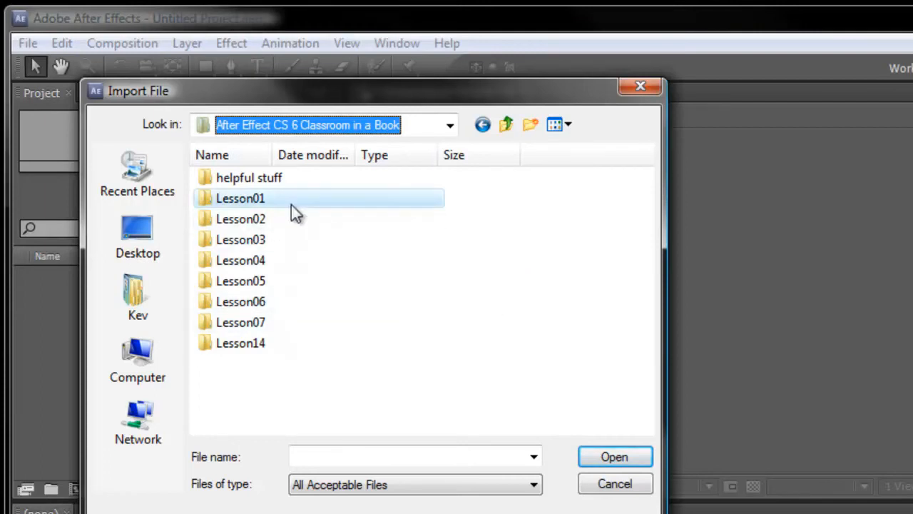
pyautogui.doubleClick(240, 198)
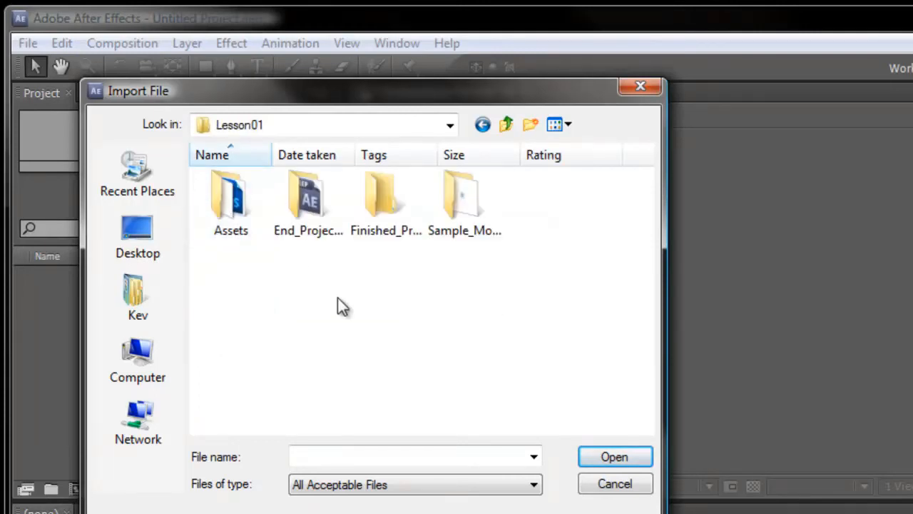
pyautogui.moveTo(231, 200)
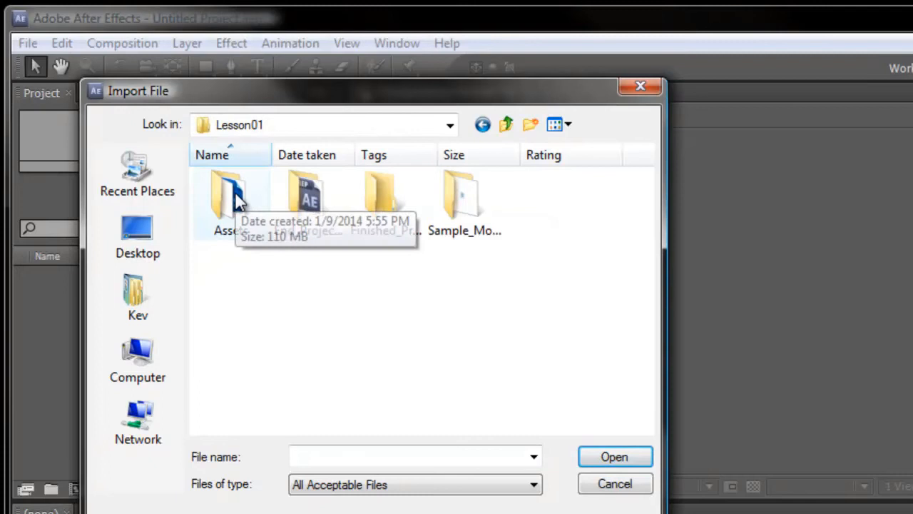
pyautogui.doubleClick(229, 193)
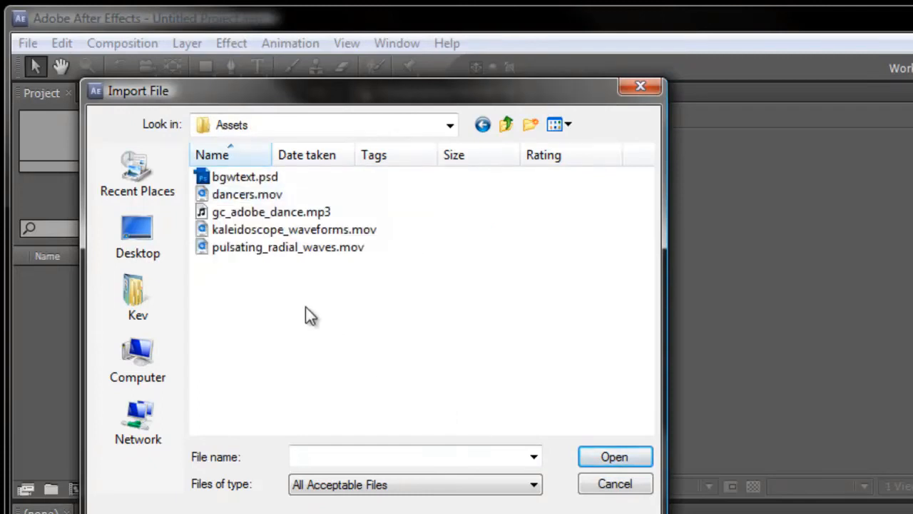
pyautogui.moveTo(266, 289)
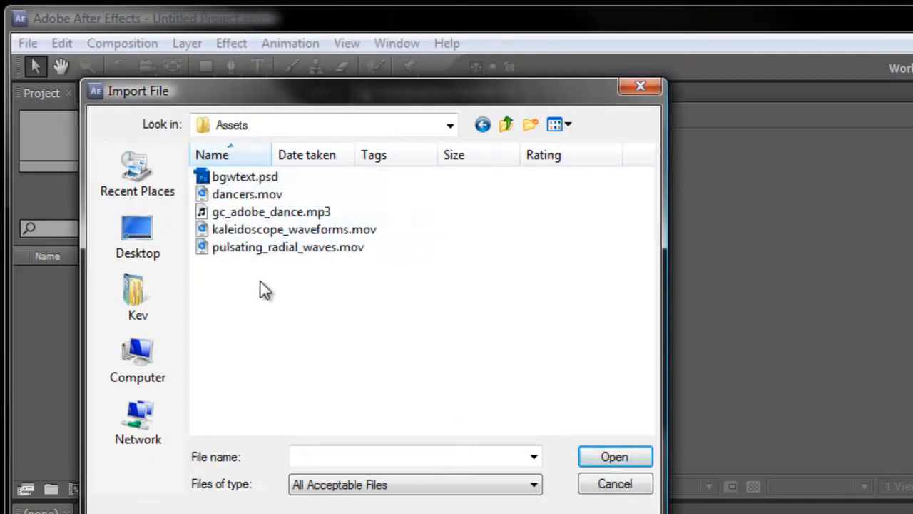
pyautogui.moveTo(278, 274)
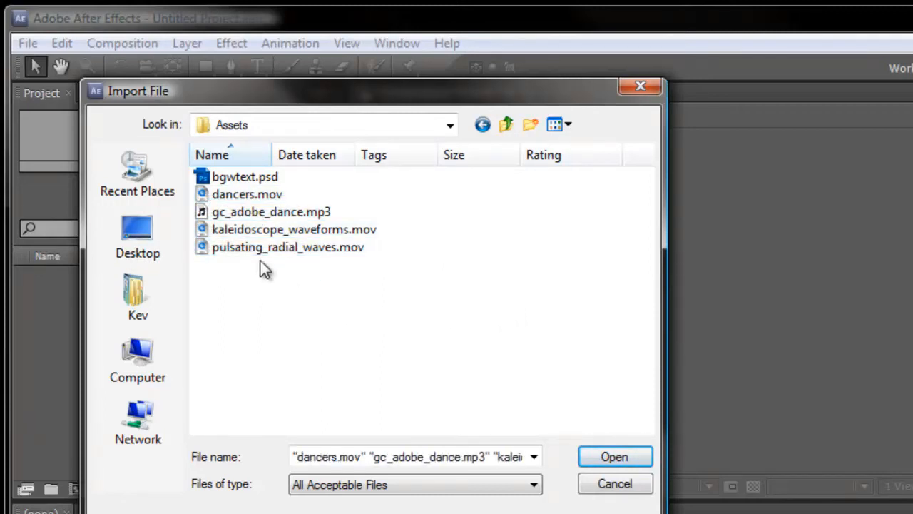
pyautogui.moveTo(314, 320)
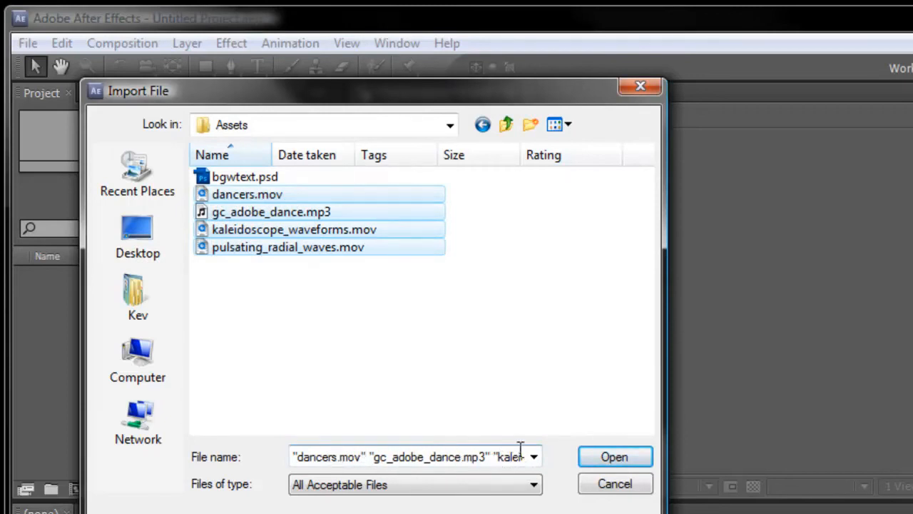
pyautogui.moveTo(606, 400)
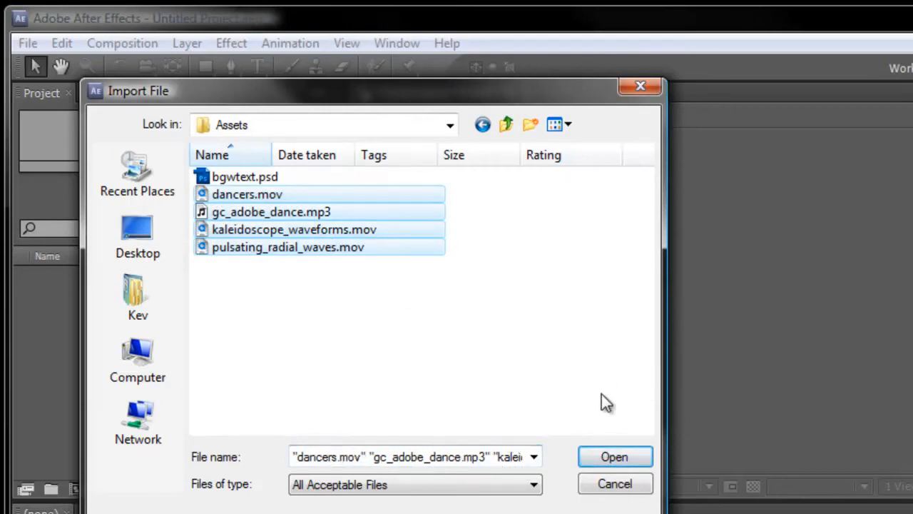
# - Import the four selected movie and audio files into the project
pyautogui.click(614, 456)
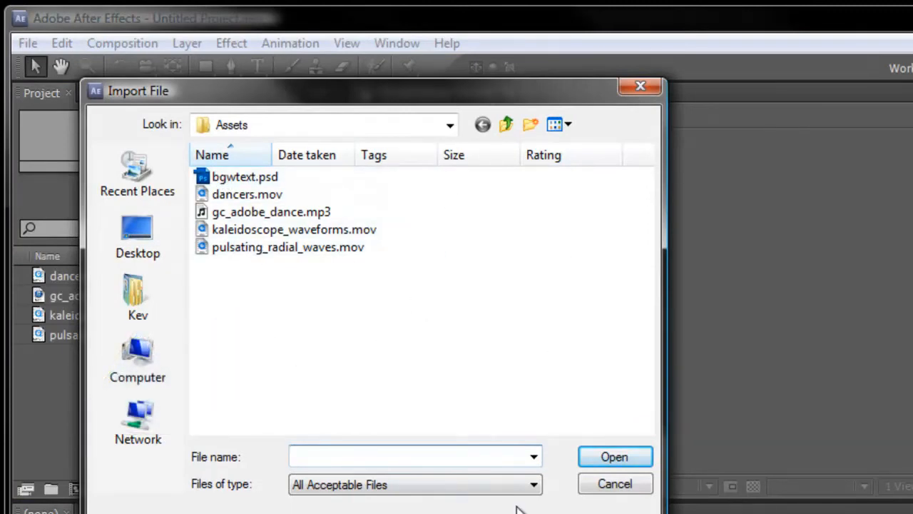
# - Select bgwtext.psd in the Assets folder and import it, bringing up its Photoshop import options
pyautogui.click(246, 177)
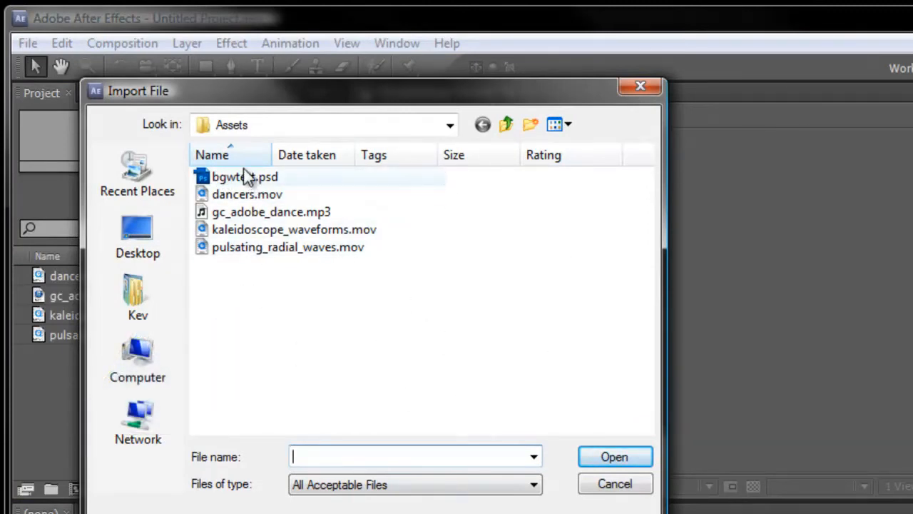
pyautogui.click(246, 177)
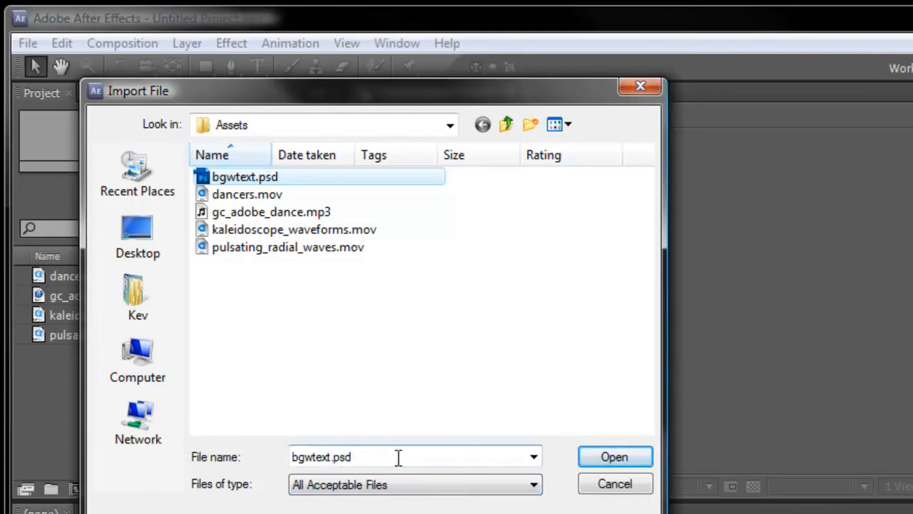
pyautogui.click(614, 456)
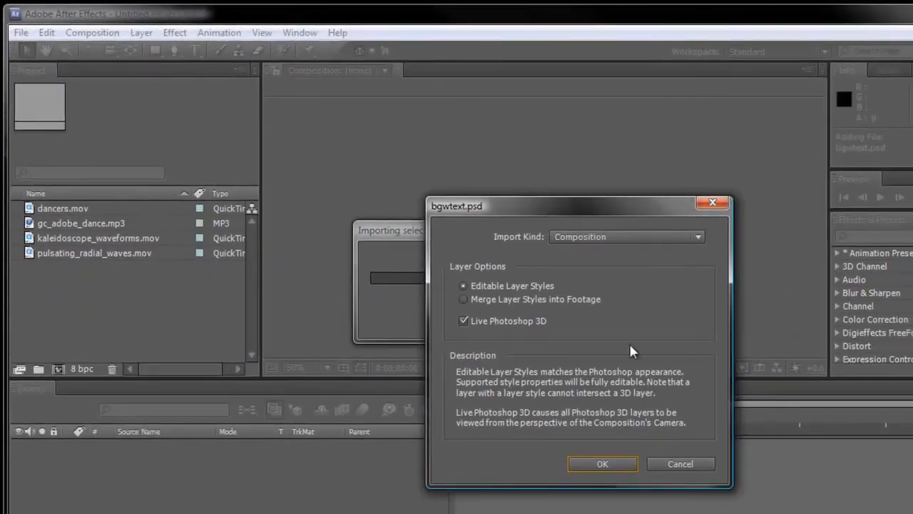
pyautogui.moveTo(615, 327)
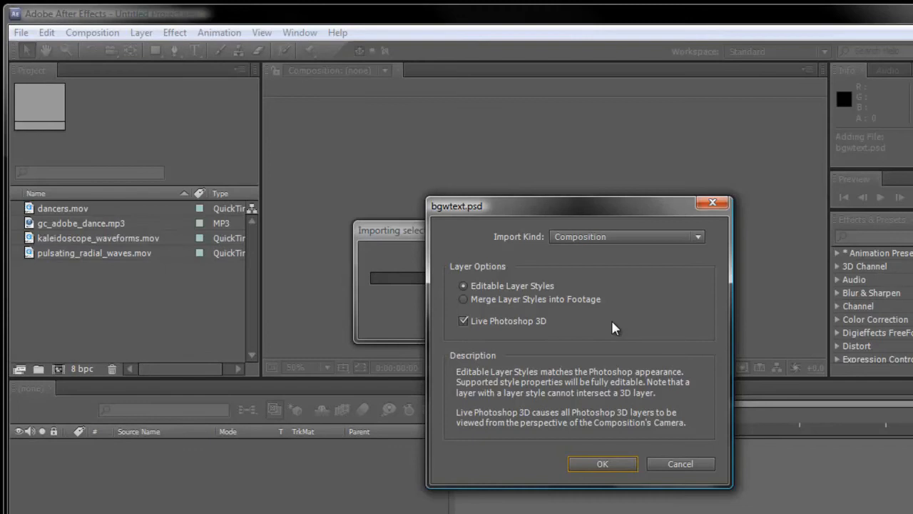
pyautogui.moveTo(516, 286)
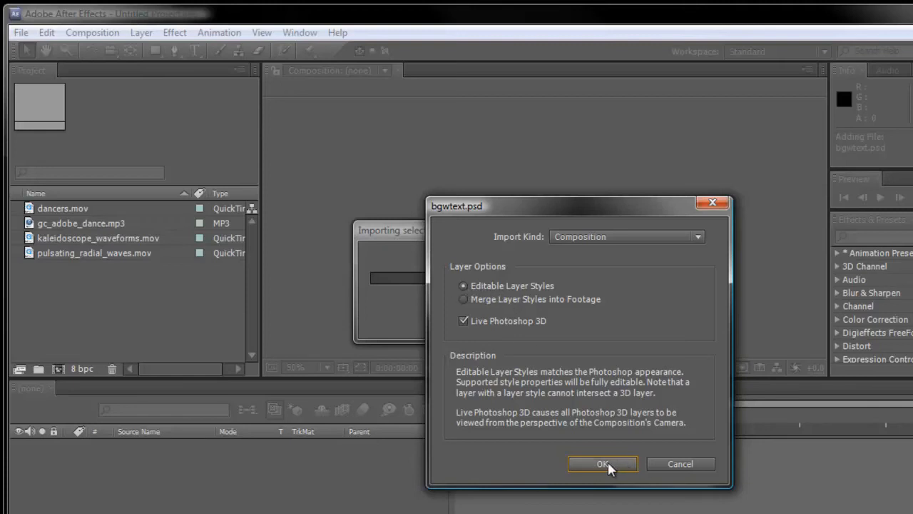
pyautogui.moveTo(588, 240)
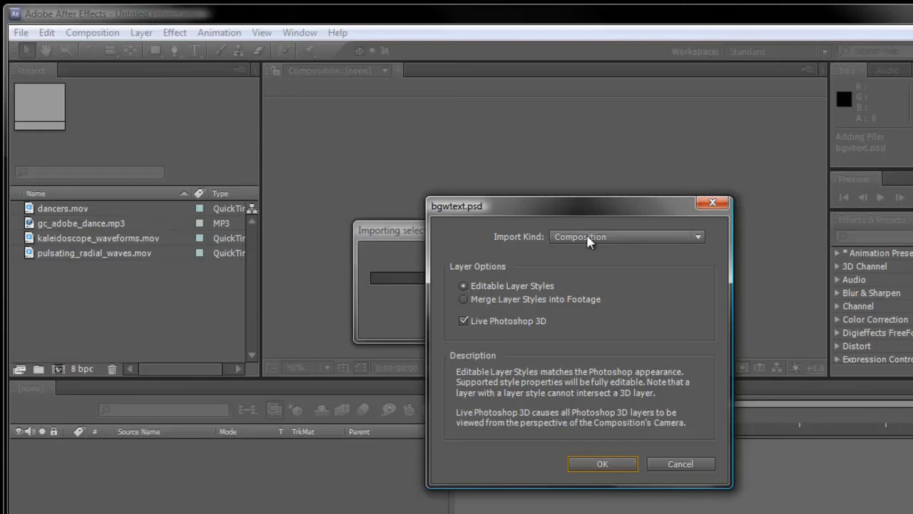
# - Accept importing bgwtext.psd as a Composition with Editable Layer Styles
pyautogui.click(602, 464)
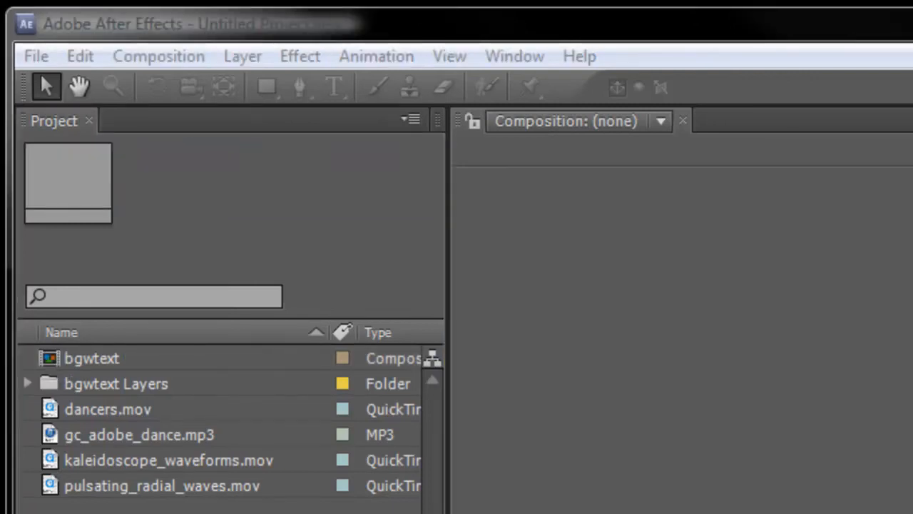
pyautogui.moveTo(222, 388)
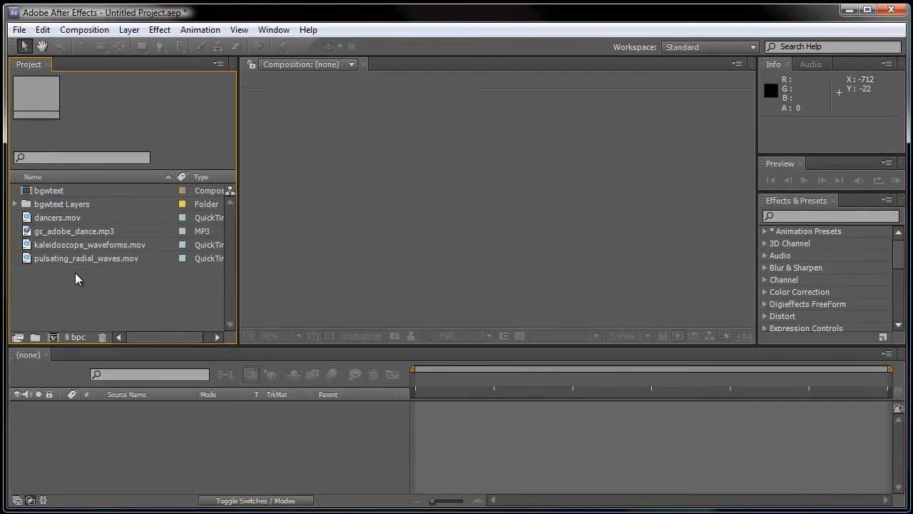
pyautogui.click(49, 190)
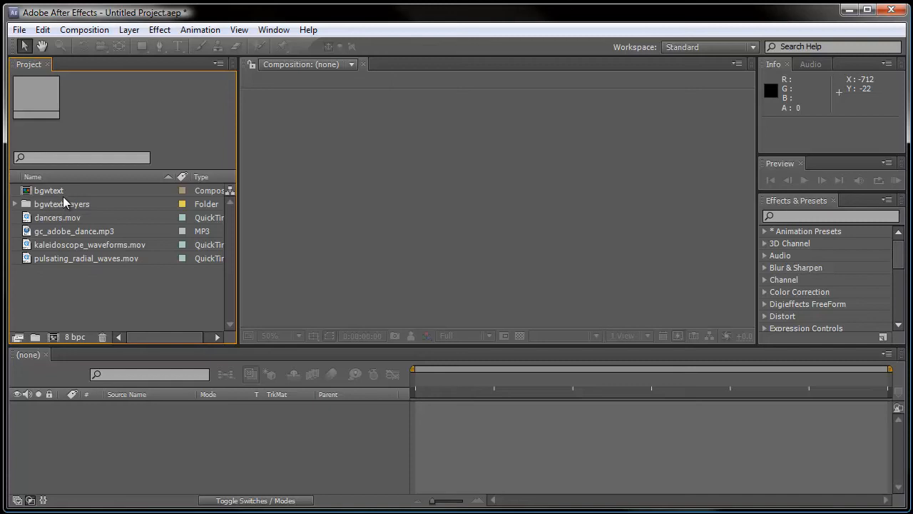
pyautogui.moveTo(64, 203)
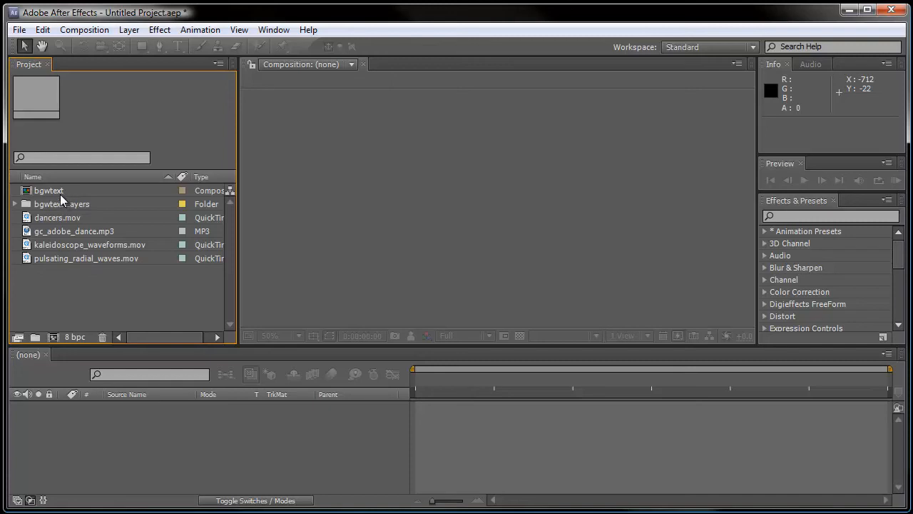
pyautogui.moveTo(71, 240)
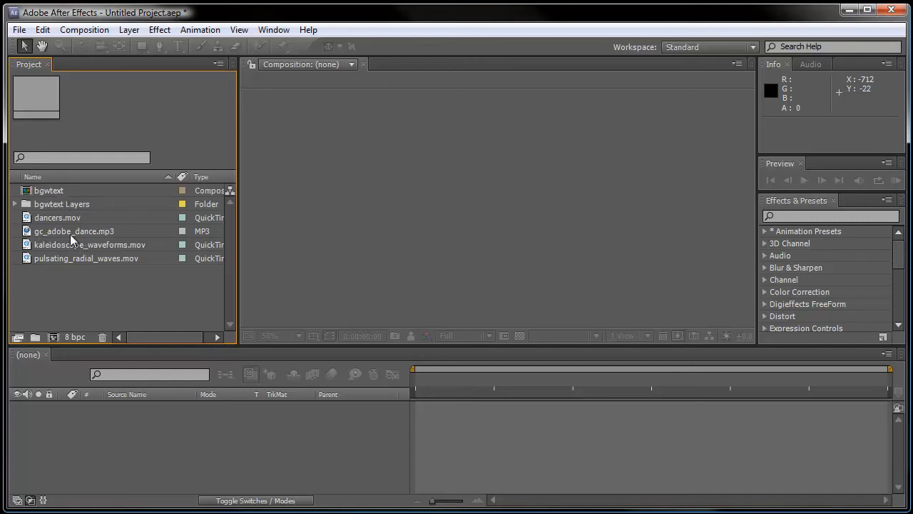
pyautogui.moveTo(95, 205)
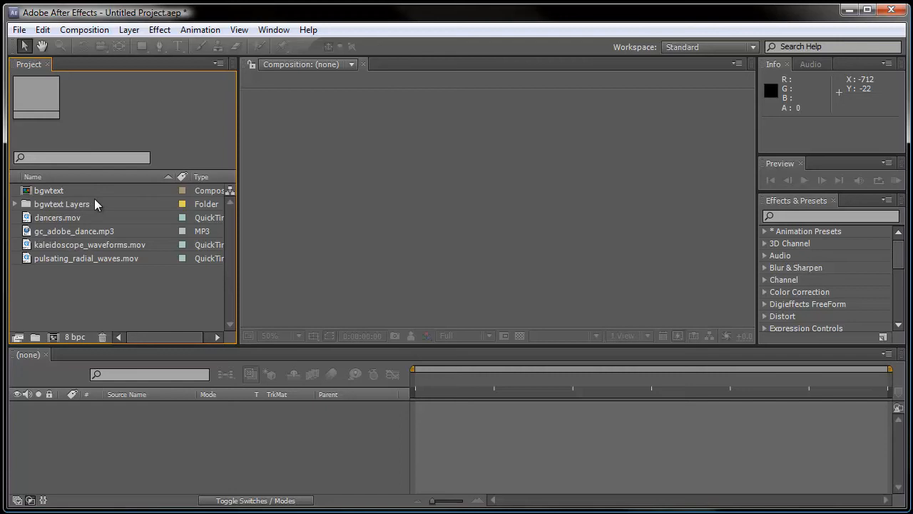
pyautogui.moveTo(65, 191)
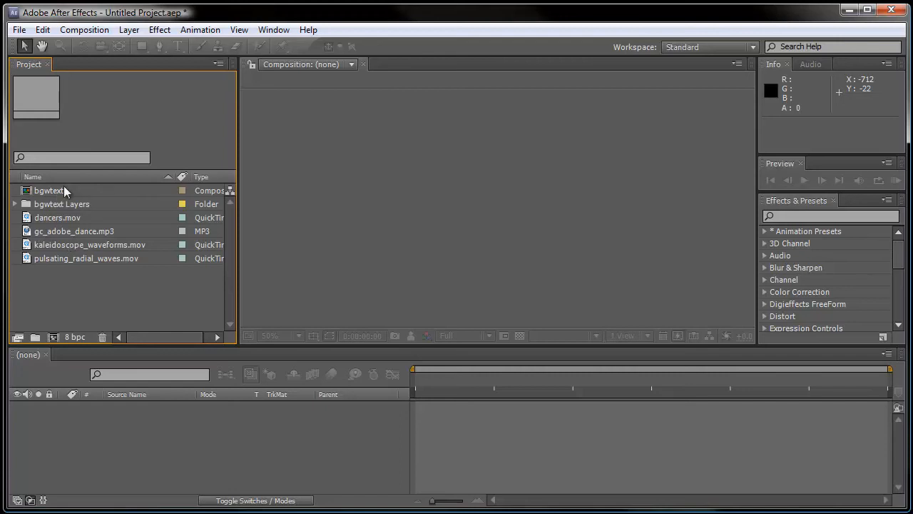
pyautogui.moveTo(121, 201)
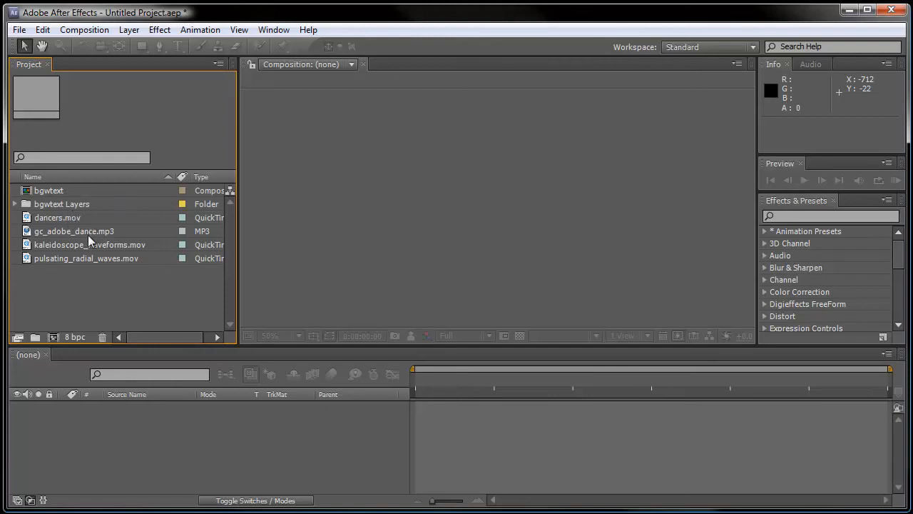
pyautogui.moveTo(79, 258)
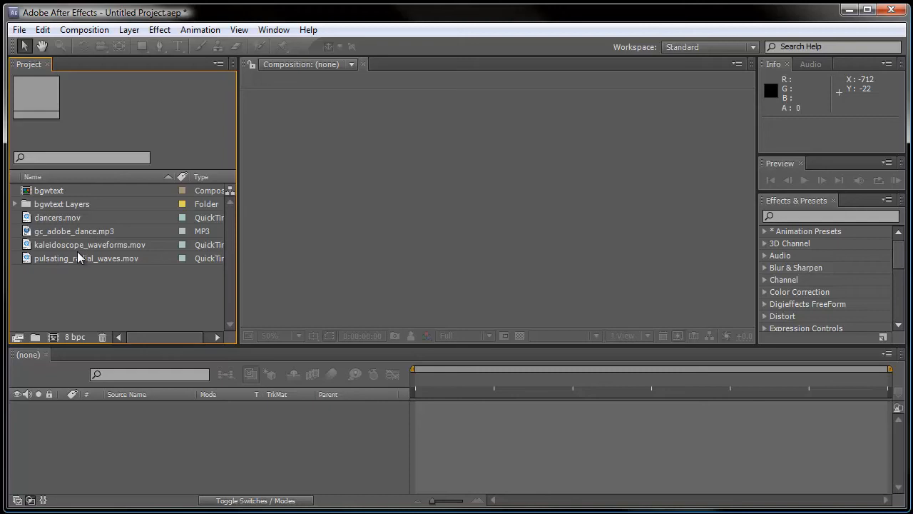
pyautogui.moveTo(87, 280)
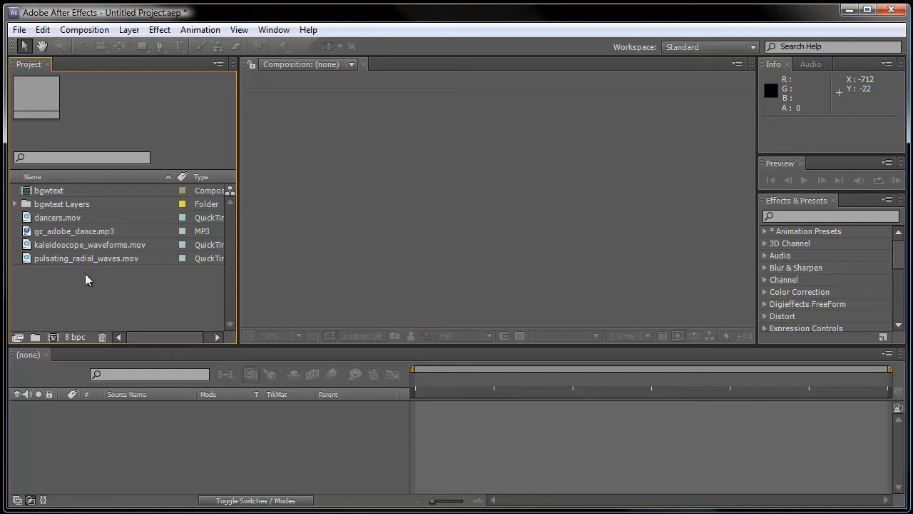
pyautogui.moveTo(137, 295)
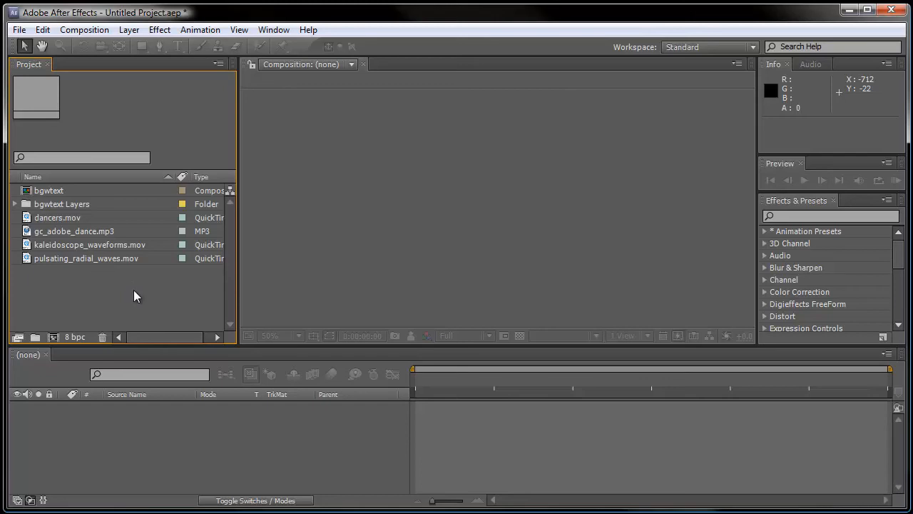
pyautogui.moveTo(192, 294)
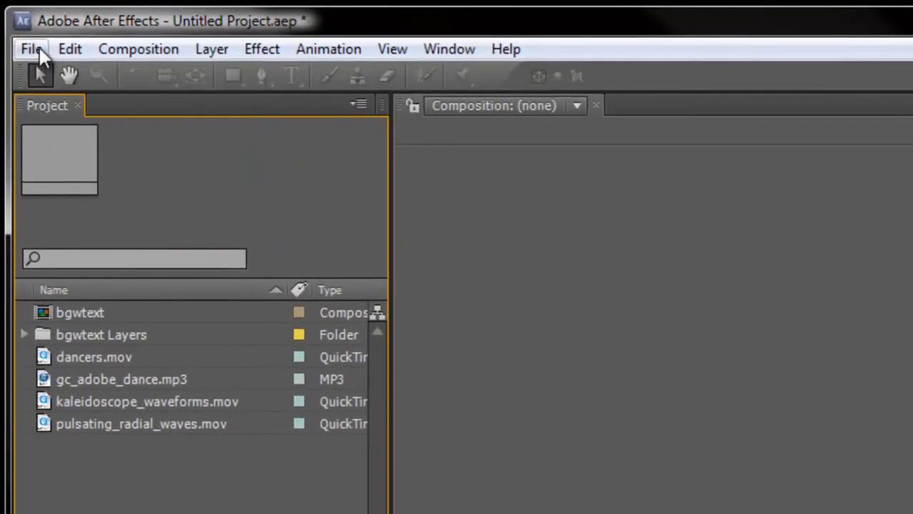
# - Save the untitled project under the file name Example1.aep
pyautogui.click(32, 48)
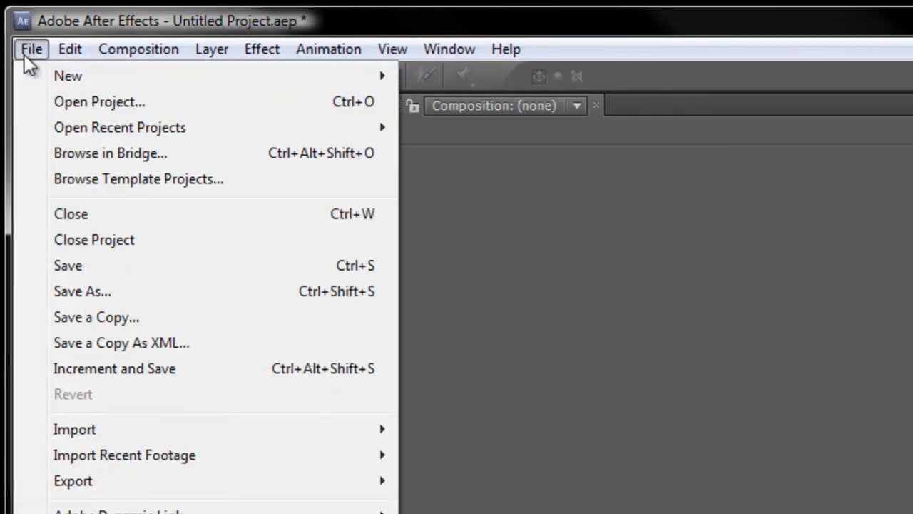
pyautogui.click(328, 48)
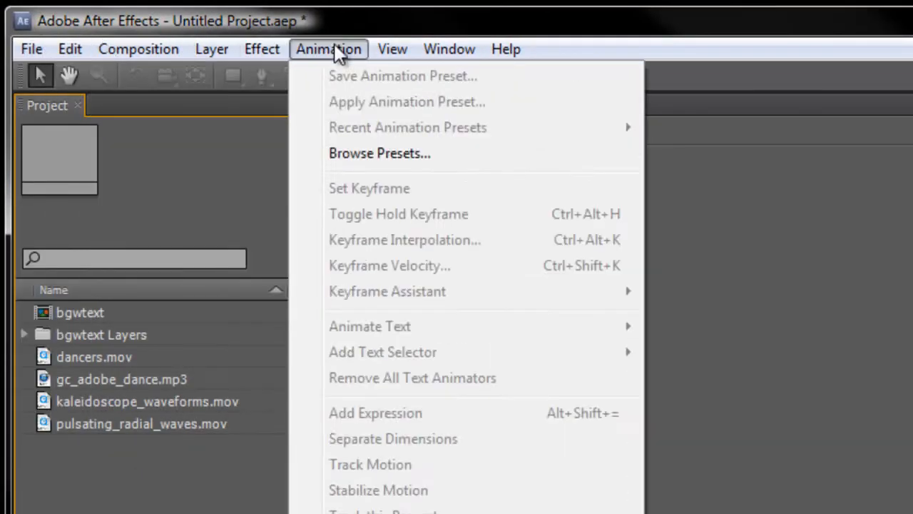
pyautogui.click(31, 48)
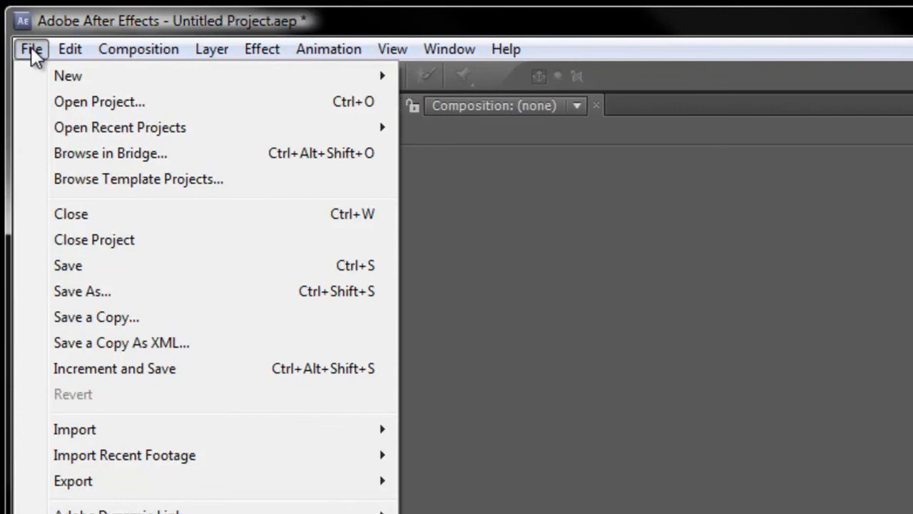
pyautogui.moveTo(65, 86)
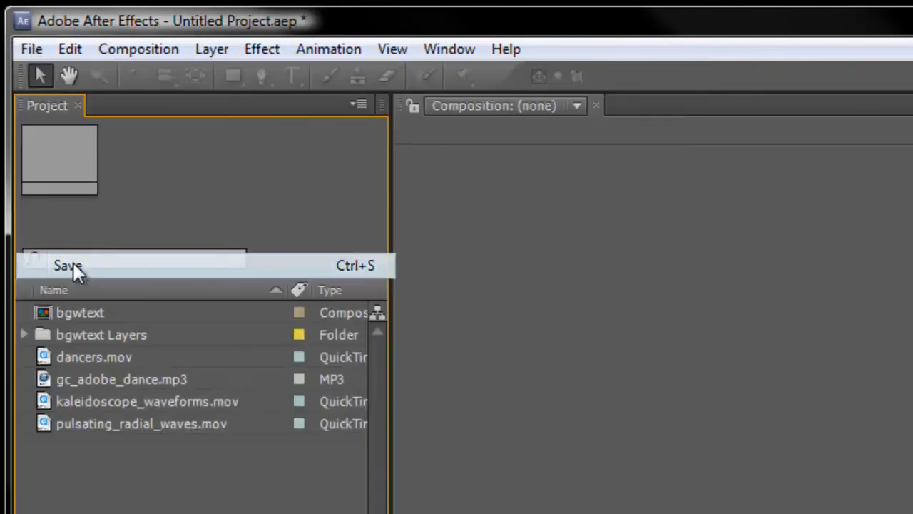
pyautogui.click(69, 264)
pyautogui.write('Example1t.aep')
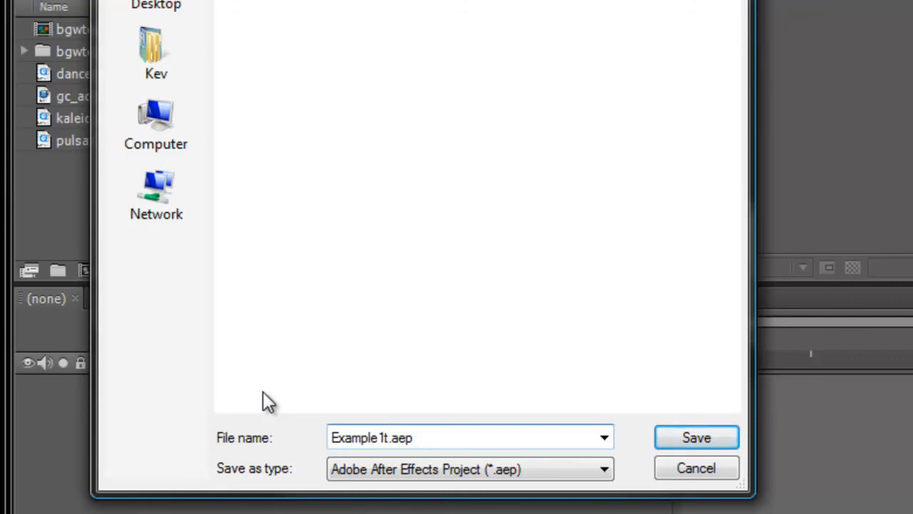
pyautogui.click(388, 437)
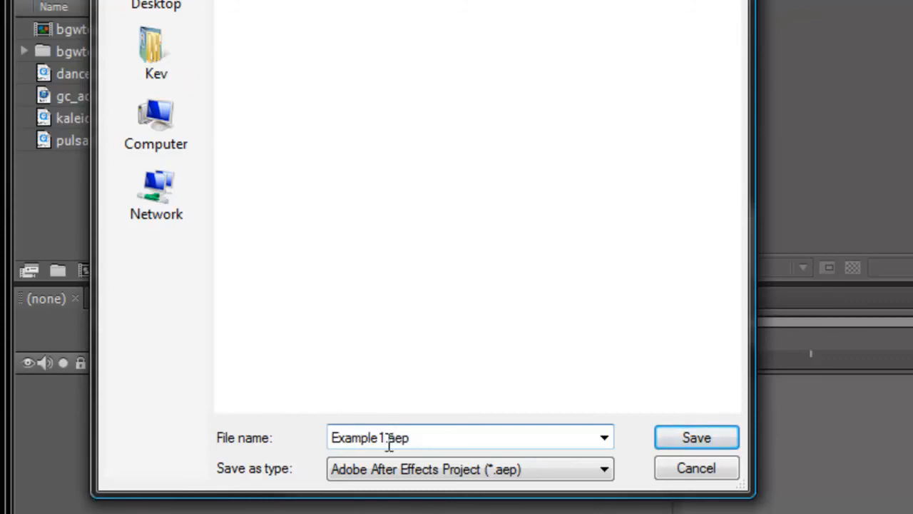
pyautogui.moveTo(399, 441)
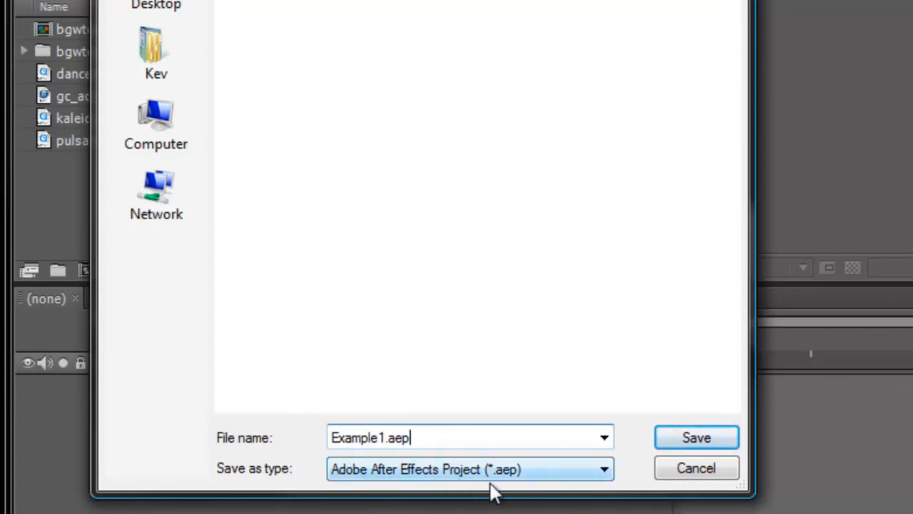
pyautogui.click(696, 436)
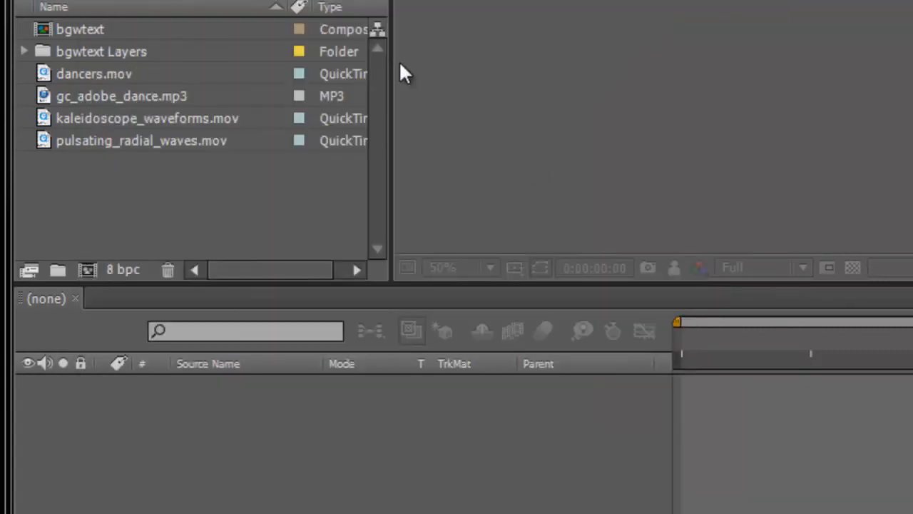
pyautogui.moveTo(396, 179)
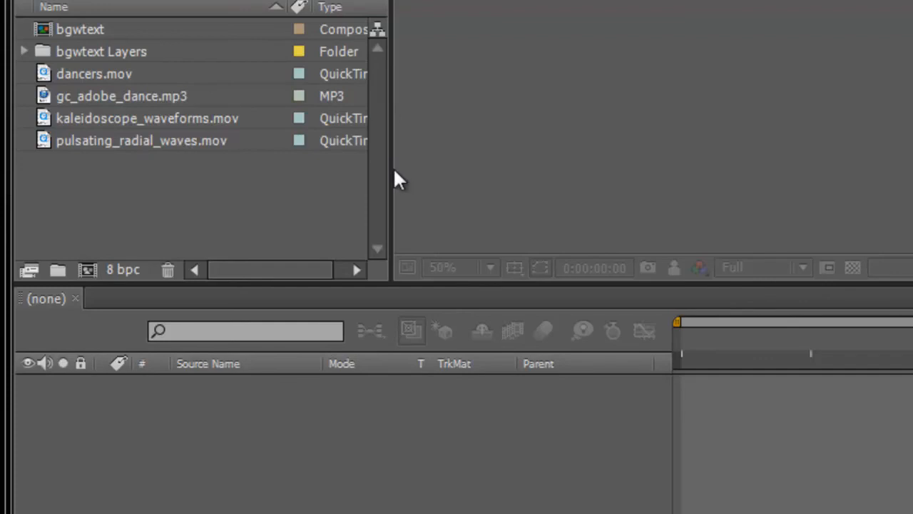
pyautogui.moveTo(194, 204)
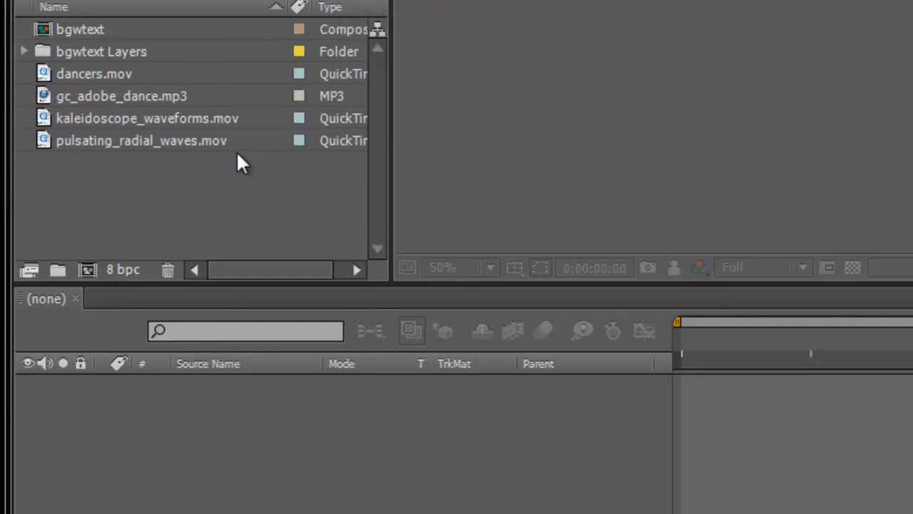
pyautogui.moveTo(125, 158)
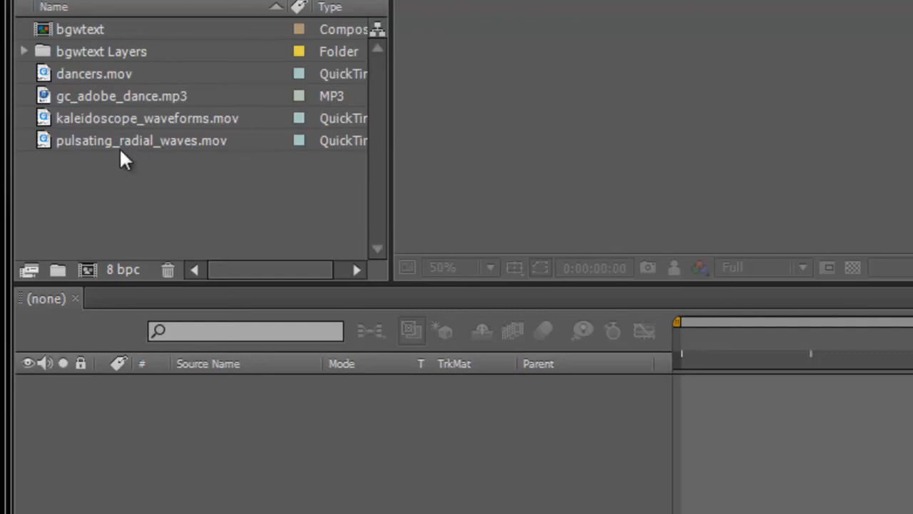
# - Select pulsating_radial_waves.mov first, then the remaining project items for the new composition
pyautogui.click(141, 140)
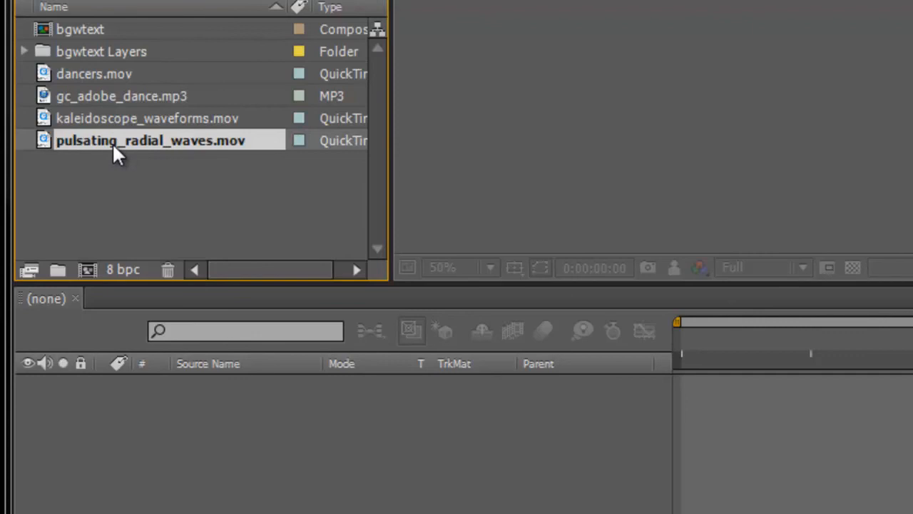
pyautogui.moveTo(111, 155)
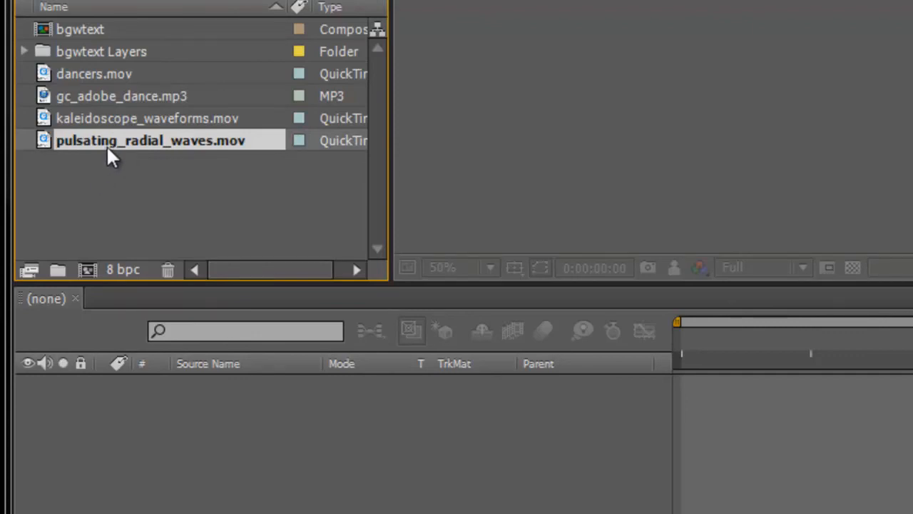
pyautogui.click(145, 117)
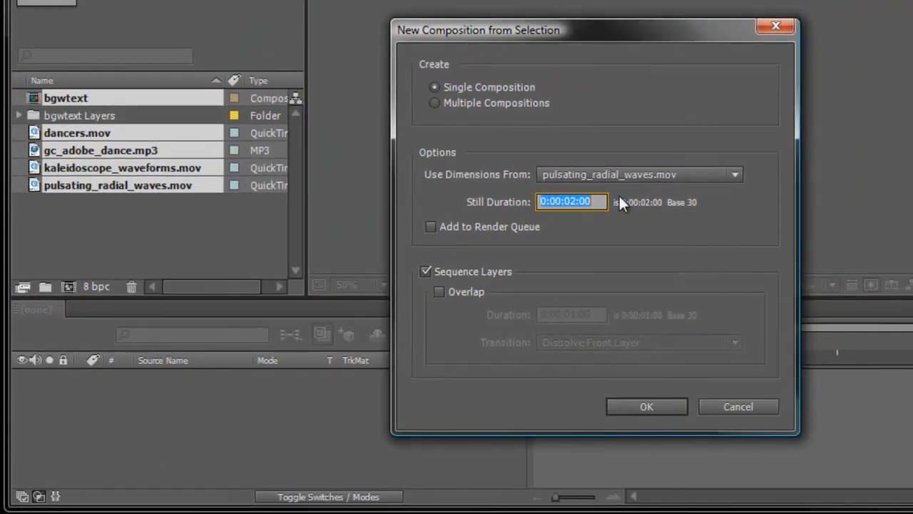
pyautogui.moveTo(605, 195)
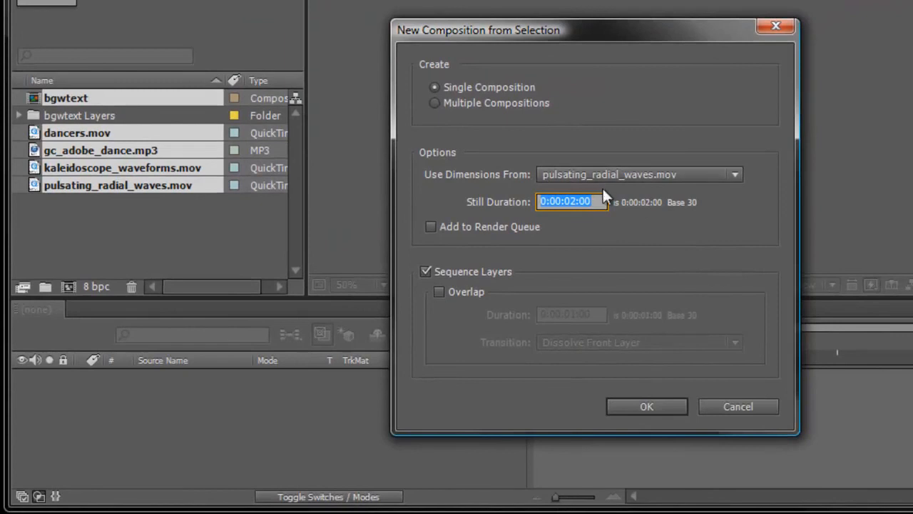
pyautogui.moveTo(658, 273)
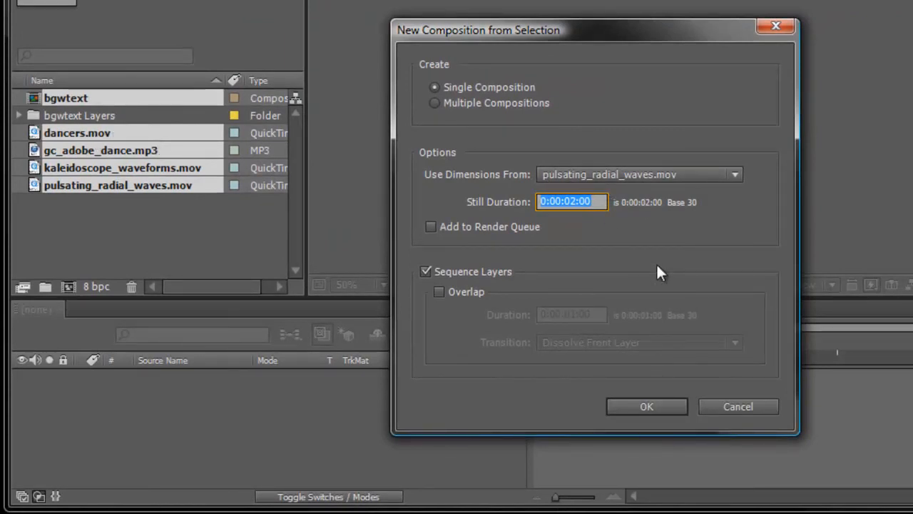
pyautogui.moveTo(728, 263)
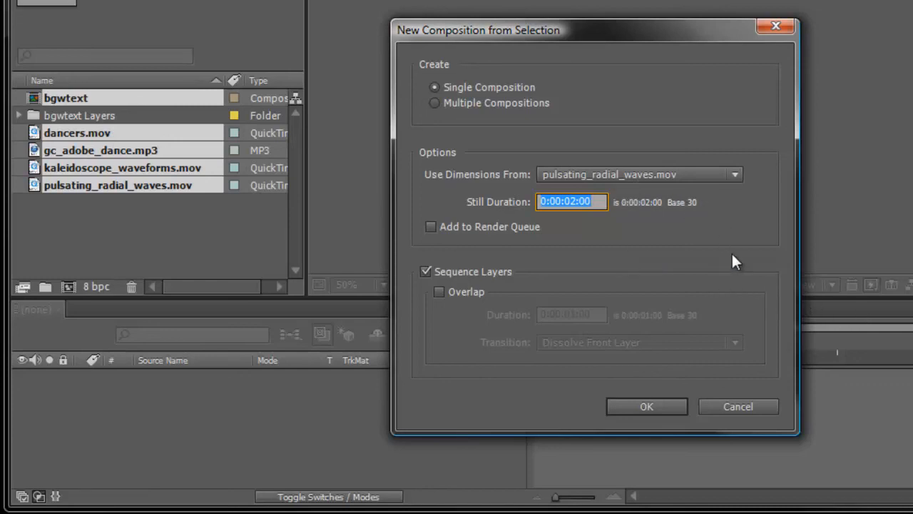
# - Create a single composition sized from pulsating_radial_waves.mov with the five layers sequenced
pyautogui.click(645, 406)
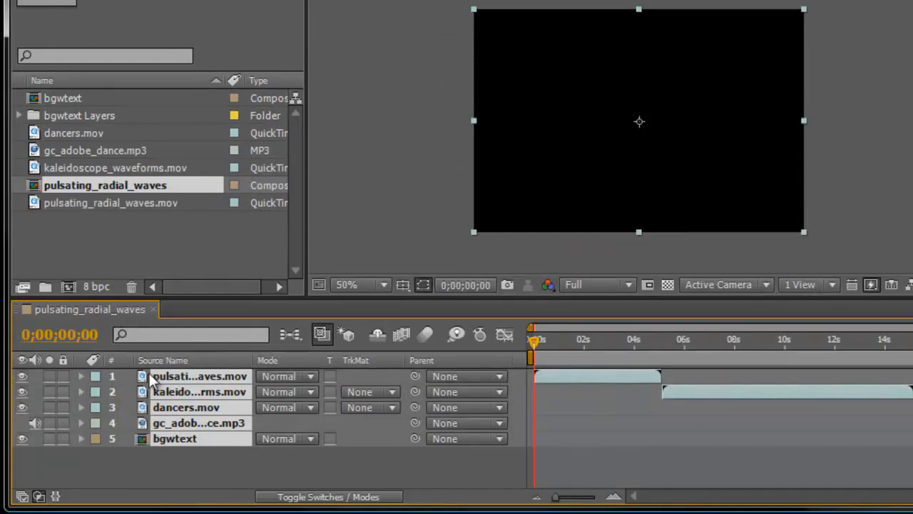
pyautogui.moveTo(120, 385)
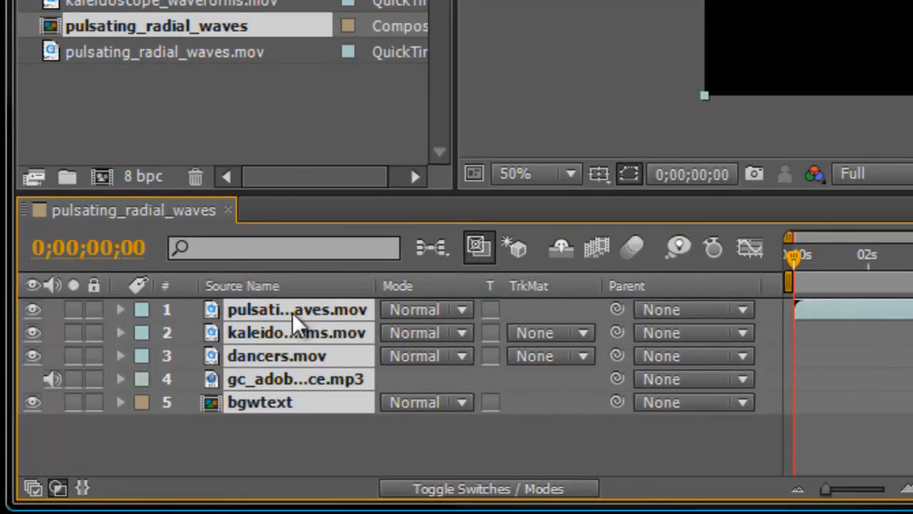
pyautogui.moveTo(296, 321)
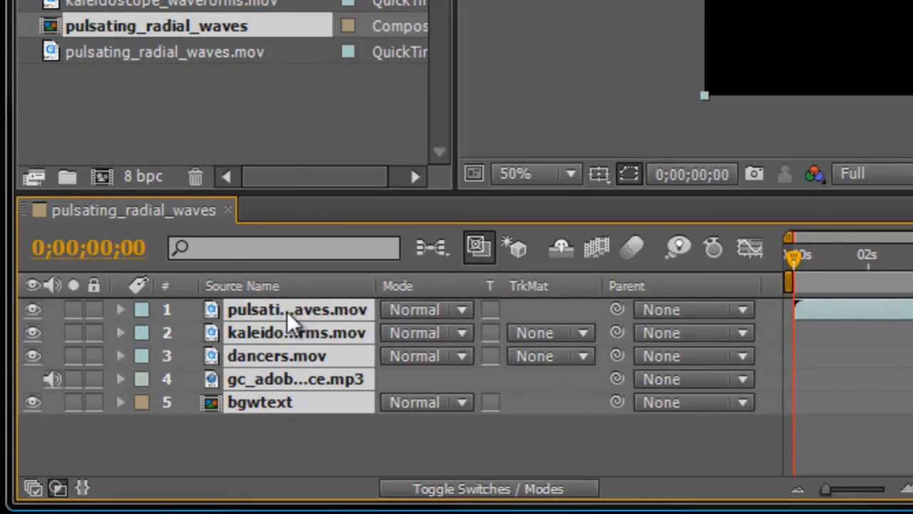
pyautogui.moveTo(254, 340)
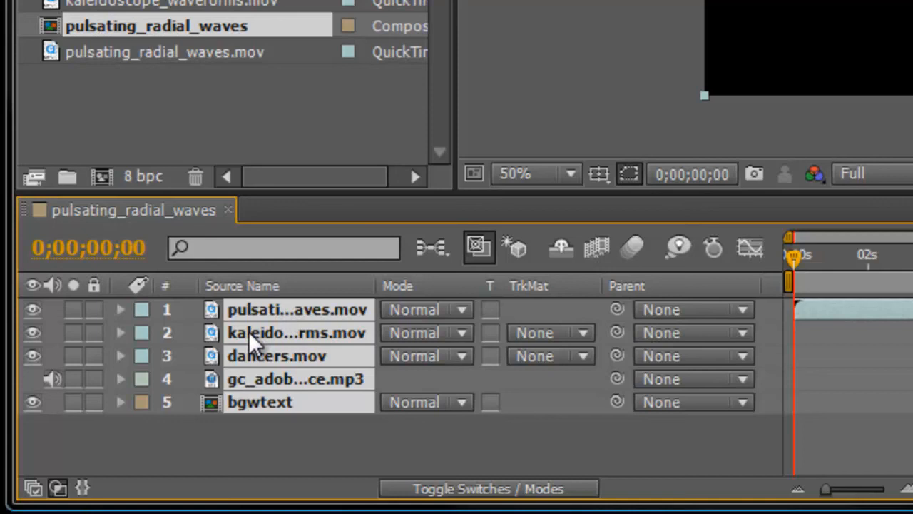
pyautogui.moveTo(264, 411)
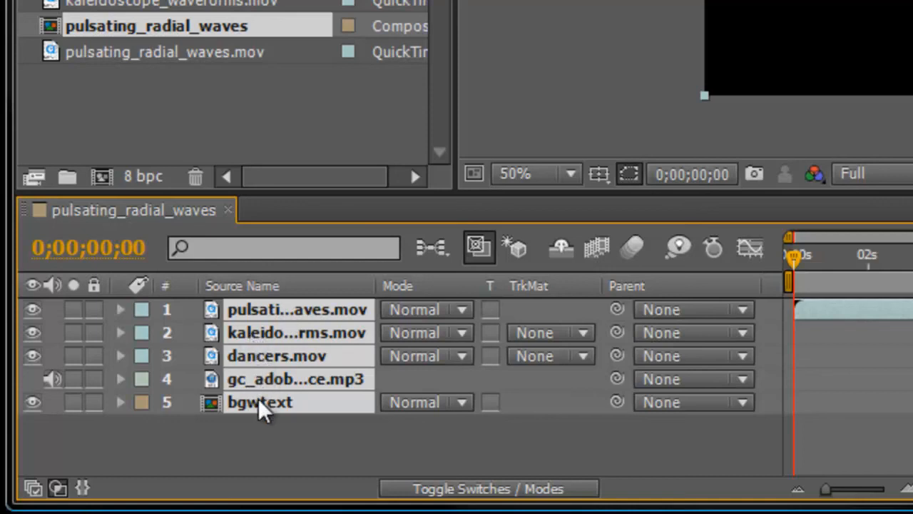
pyautogui.moveTo(468, 336)
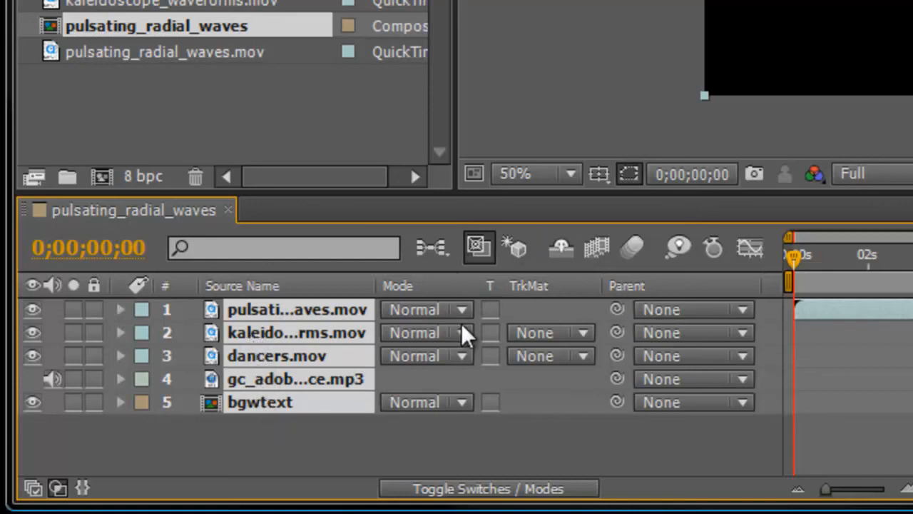